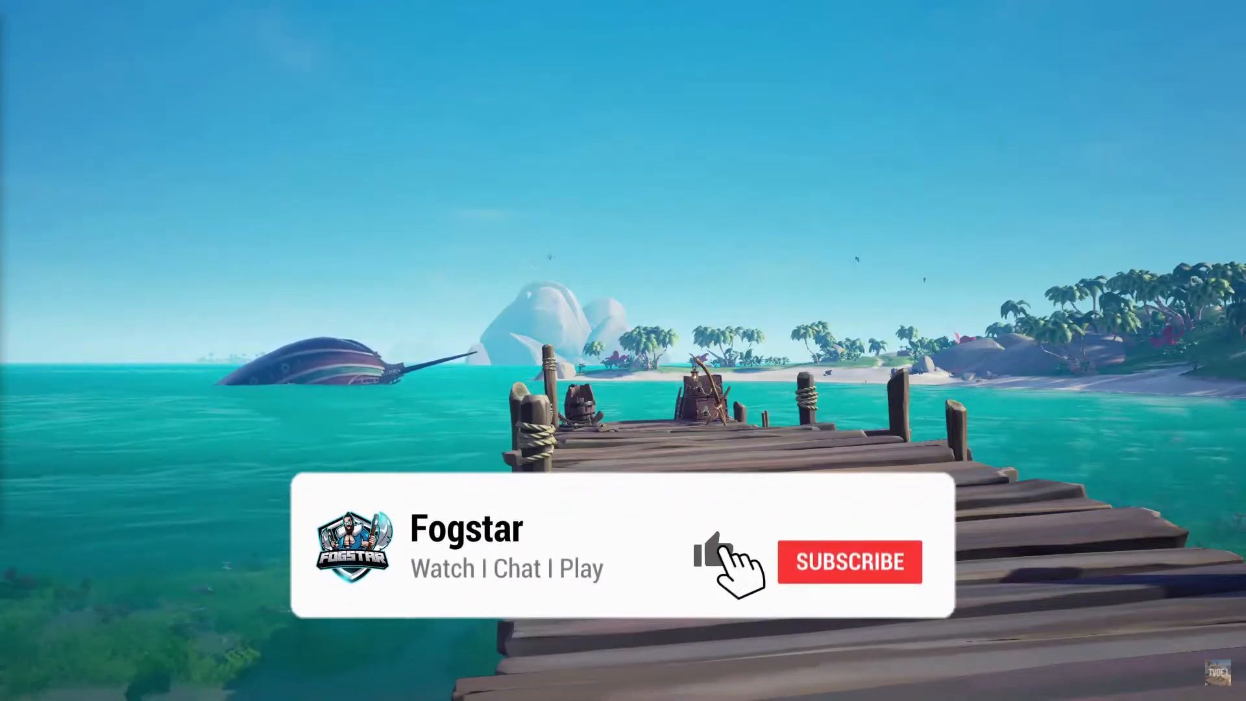
Download the DCSB 4.0.0.9 installer and select the Gally Kills counter.
{"action": "left_click", "coordinate": [848, 562]}
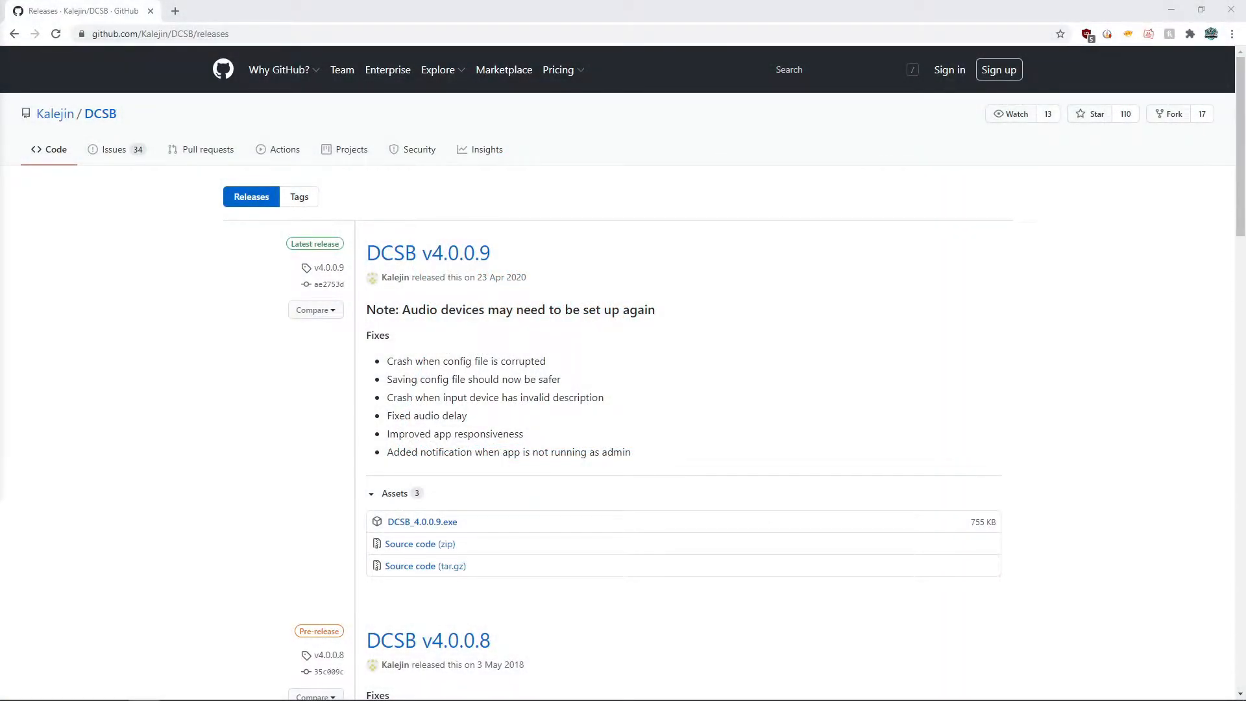
{"action": "mouse_move", "coordinate": [242, 228]}
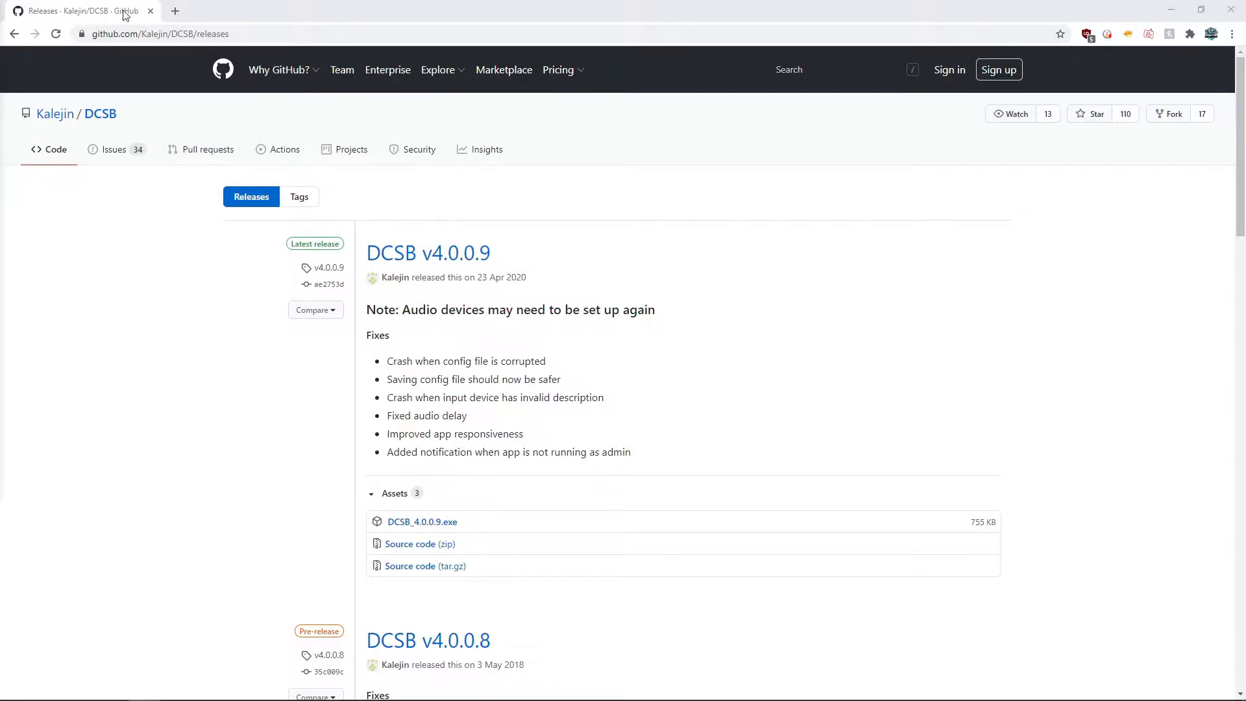
{"action": "mouse_move", "coordinate": [70, 94]}
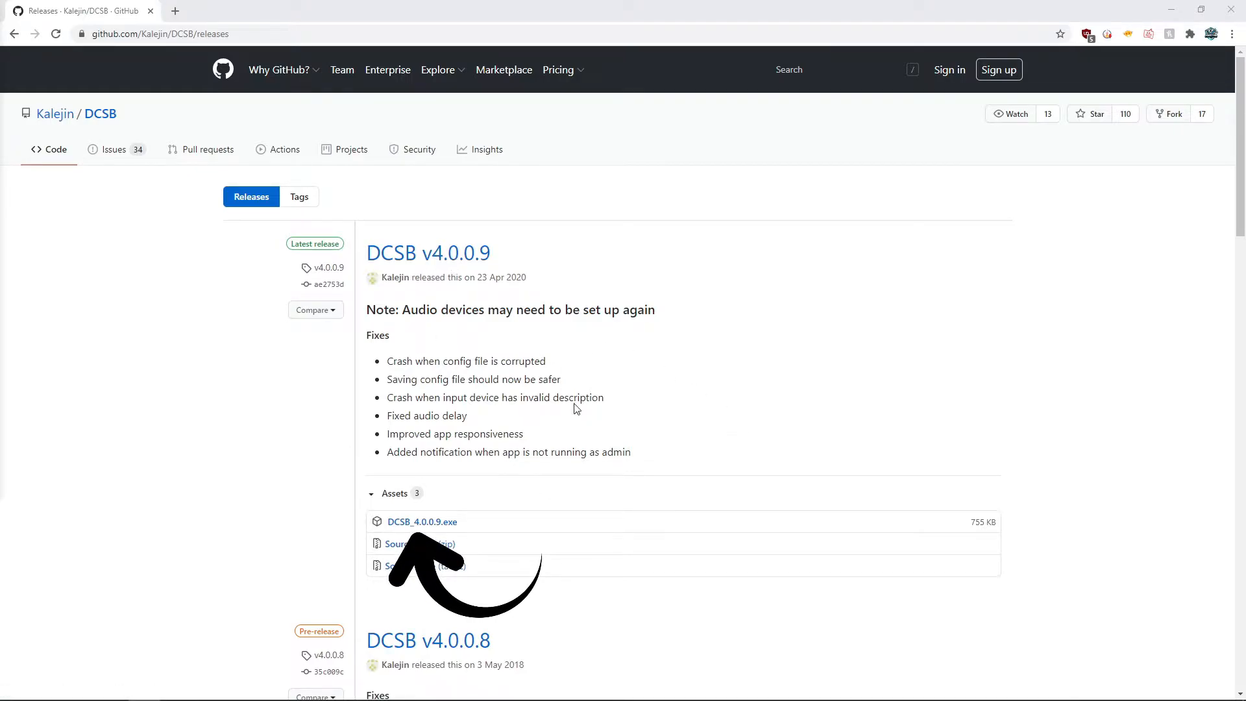
{"action": "mouse_move", "coordinate": [422, 521]}
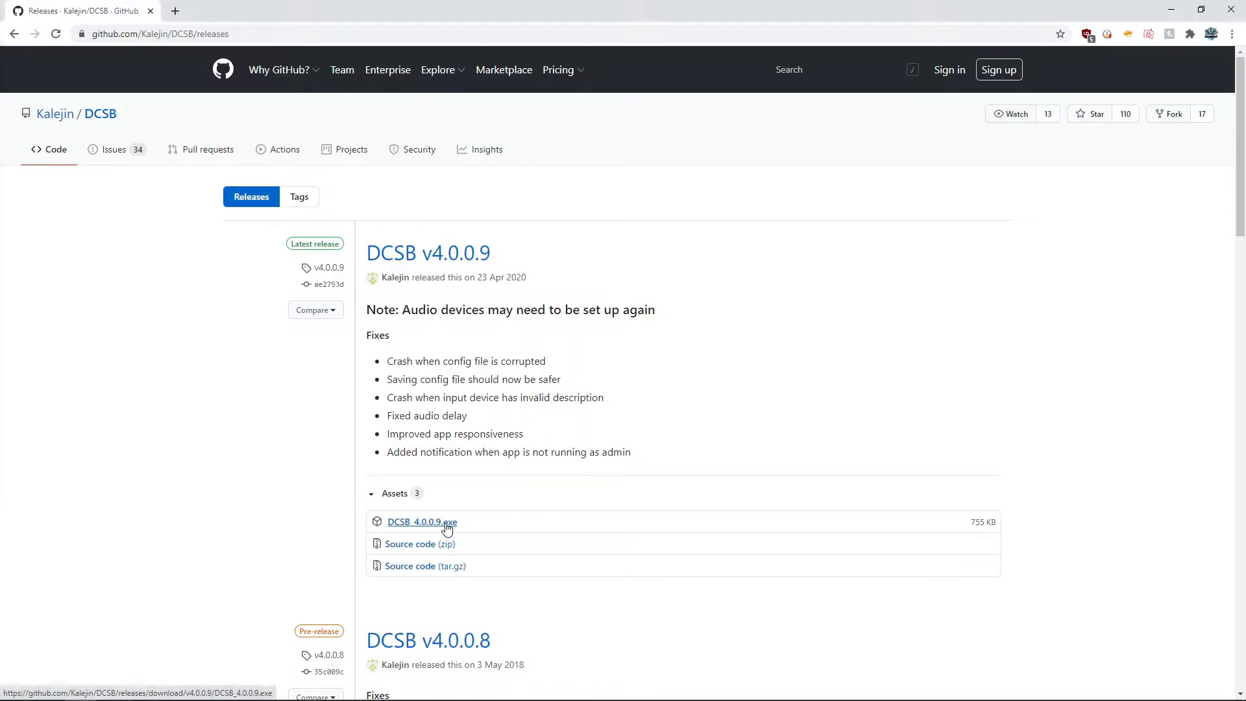
{"action": "left_click", "coordinate": [422, 522]}
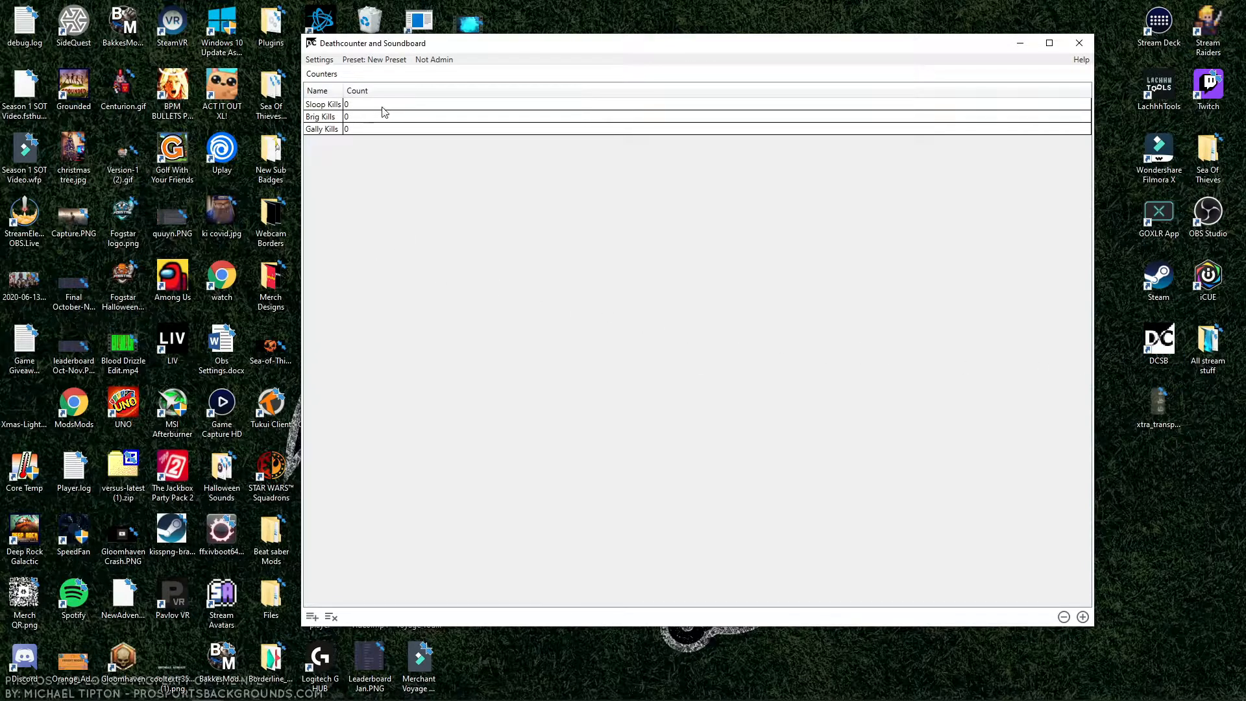
{"action": "left_click", "coordinate": [358, 116]}
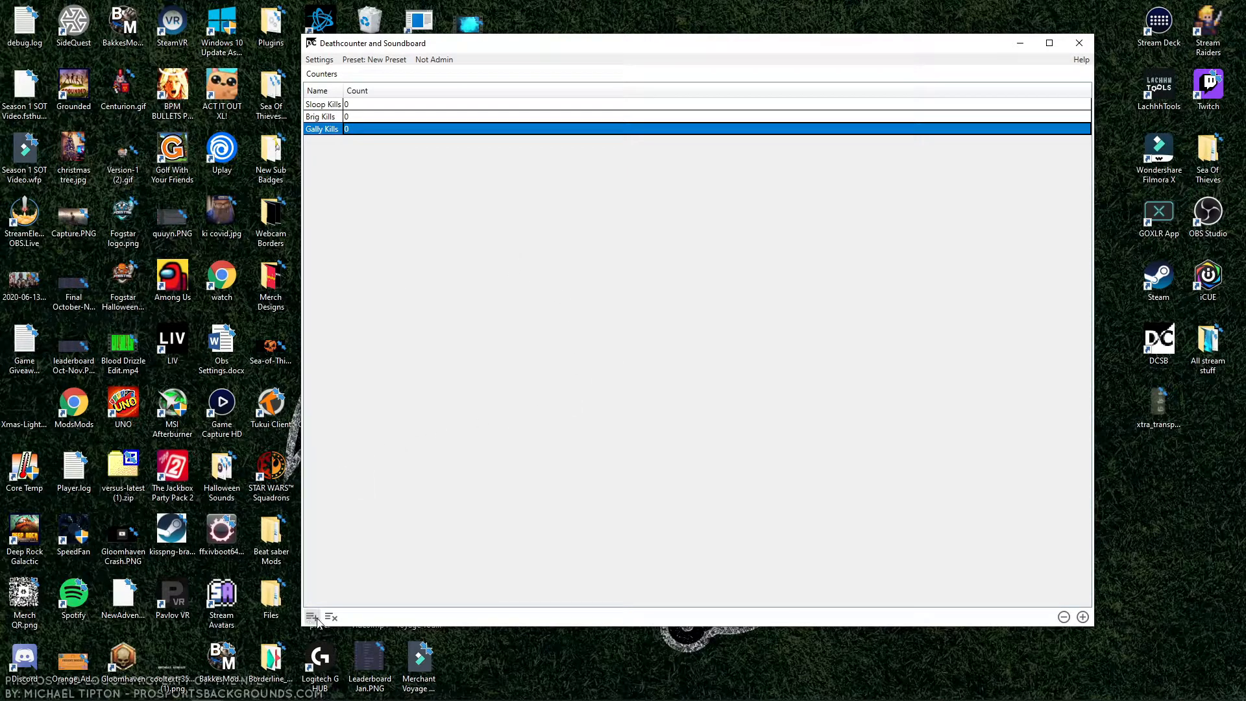
Add a blank fourth counter in DCSB and begin entering its name.
{"action": "left_click", "coordinate": [311, 617]}
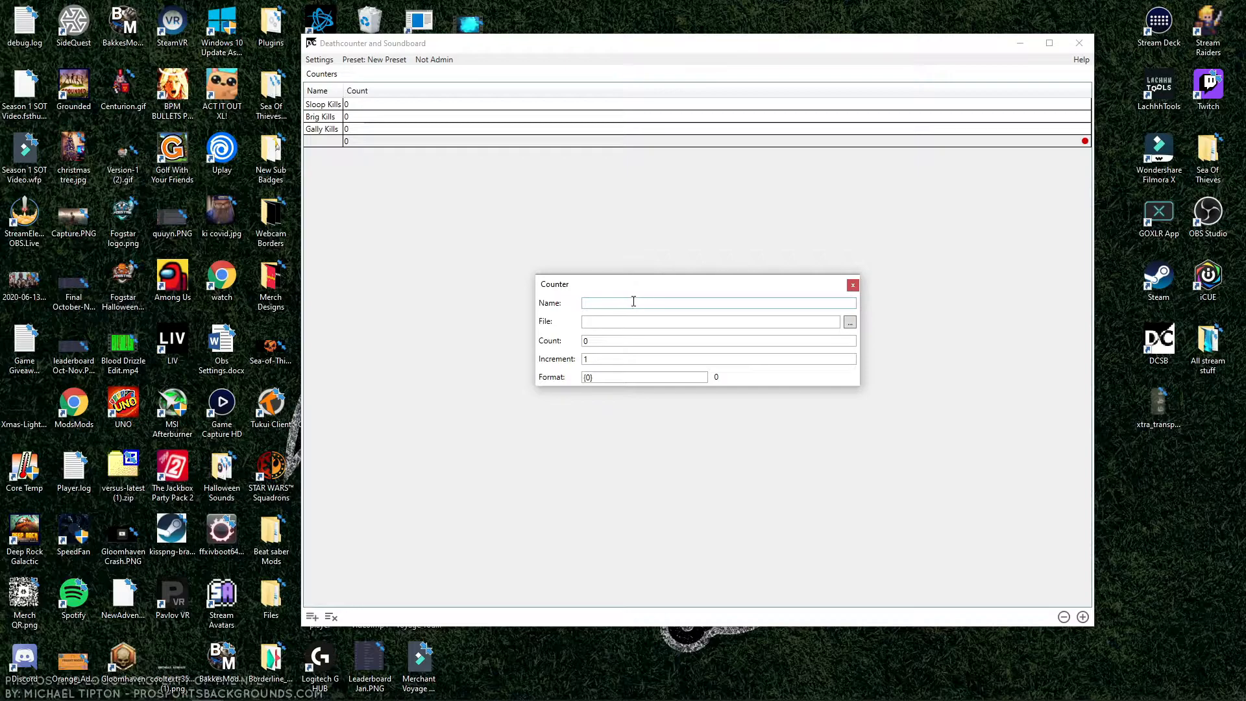
{"action": "left_click", "coordinate": [852, 284]}
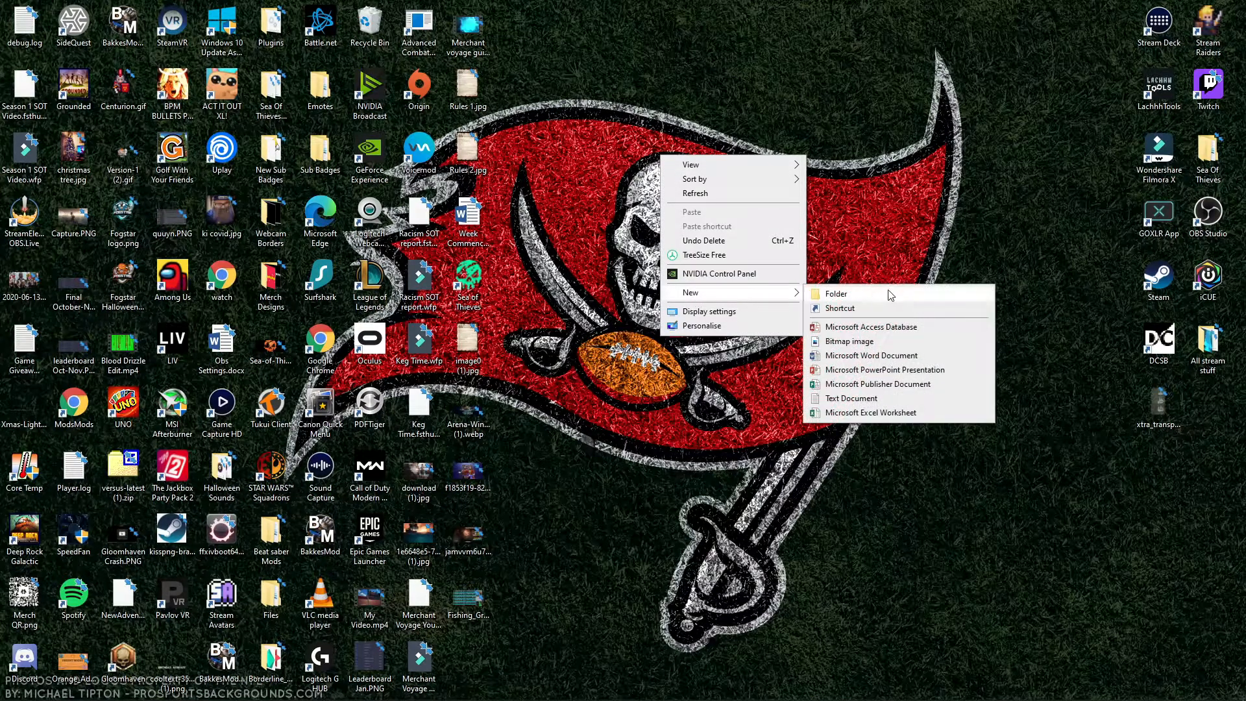
Create Test.txt on the desktop containing 0, then save and close Notepad.
{"action": "left_click", "coordinate": [850, 398]}
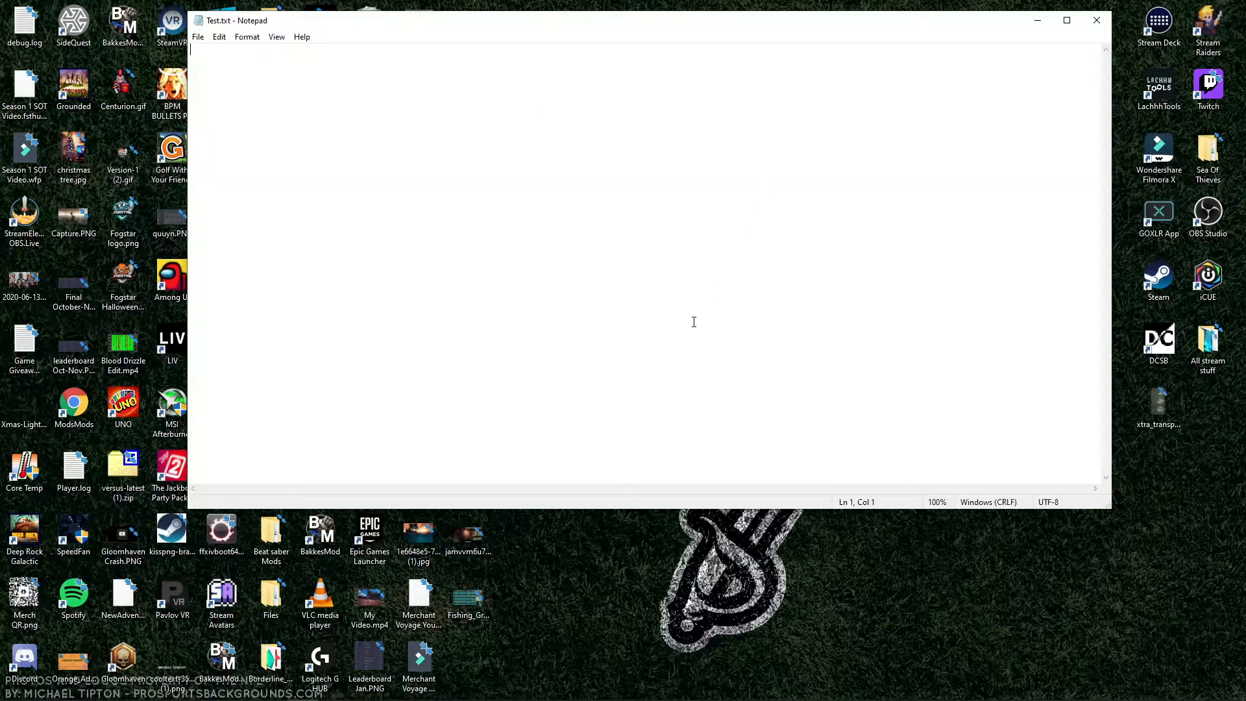
{"action": "type", "text": "0"}
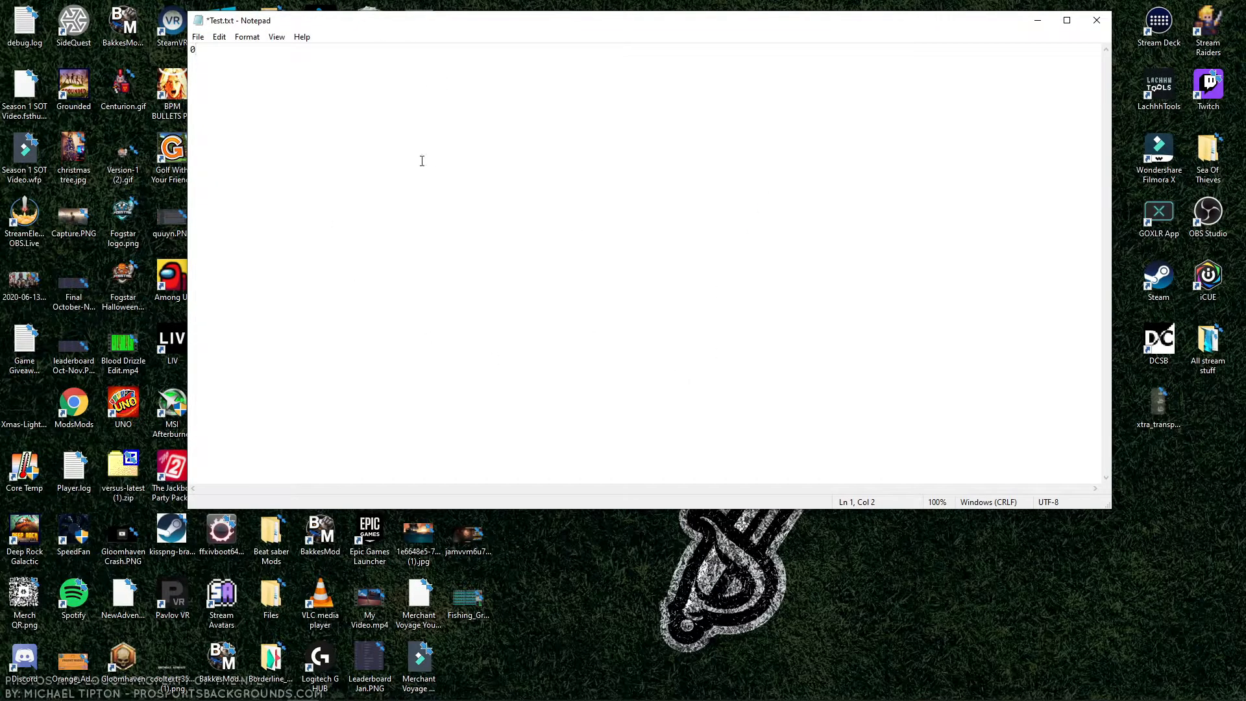
{"action": "left_click", "coordinate": [1095, 19]}
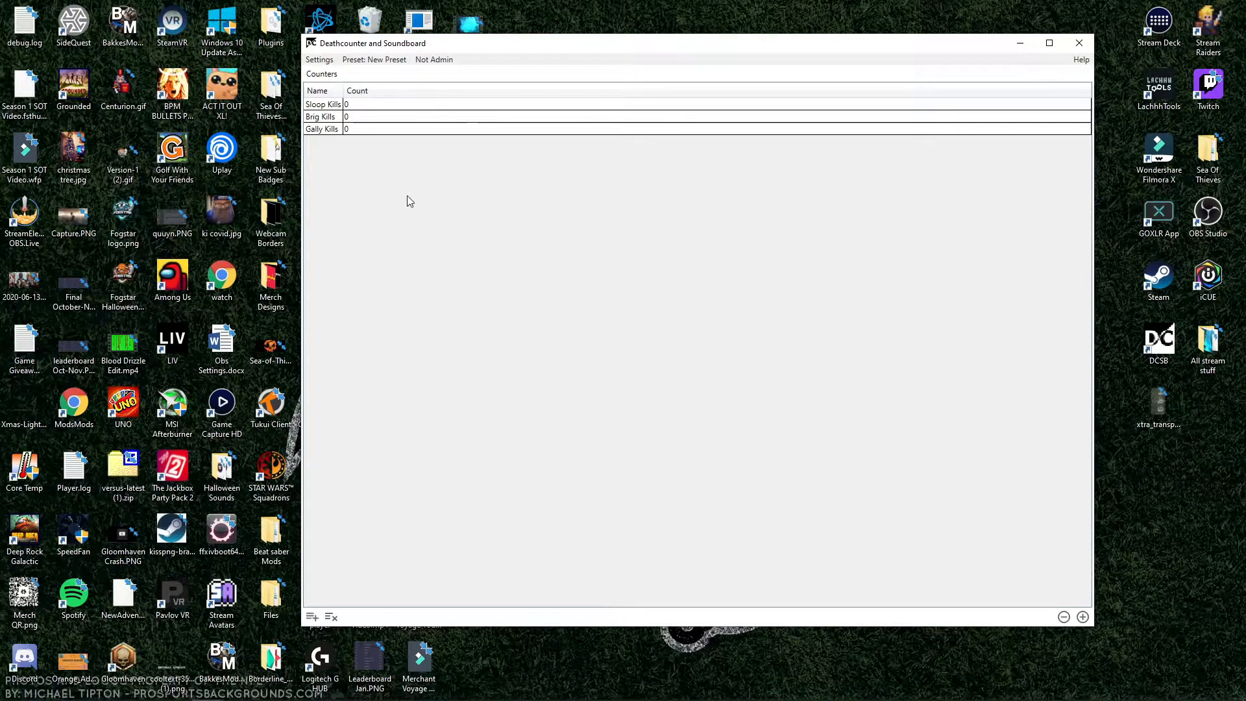
{"action": "mouse_move", "coordinate": [312, 618]}
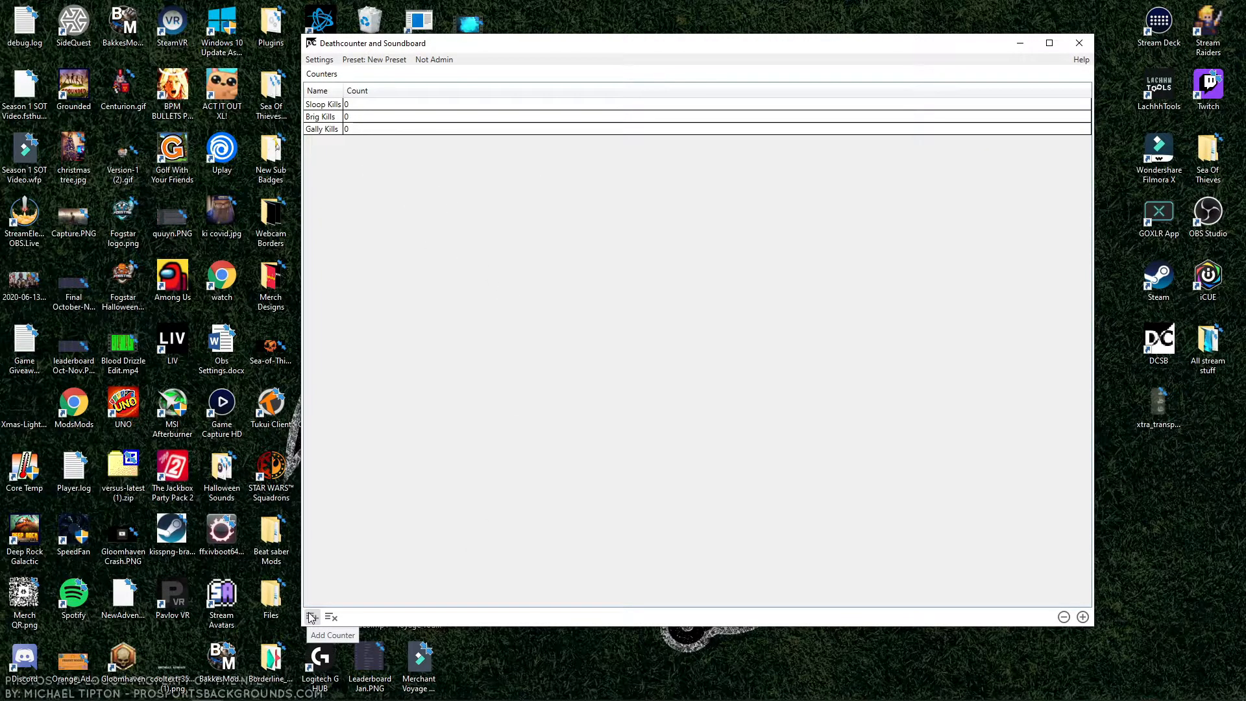
Add a counter named Test linked to the desktop Test.txt file.
{"action": "left_click", "coordinate": [310, 617]}
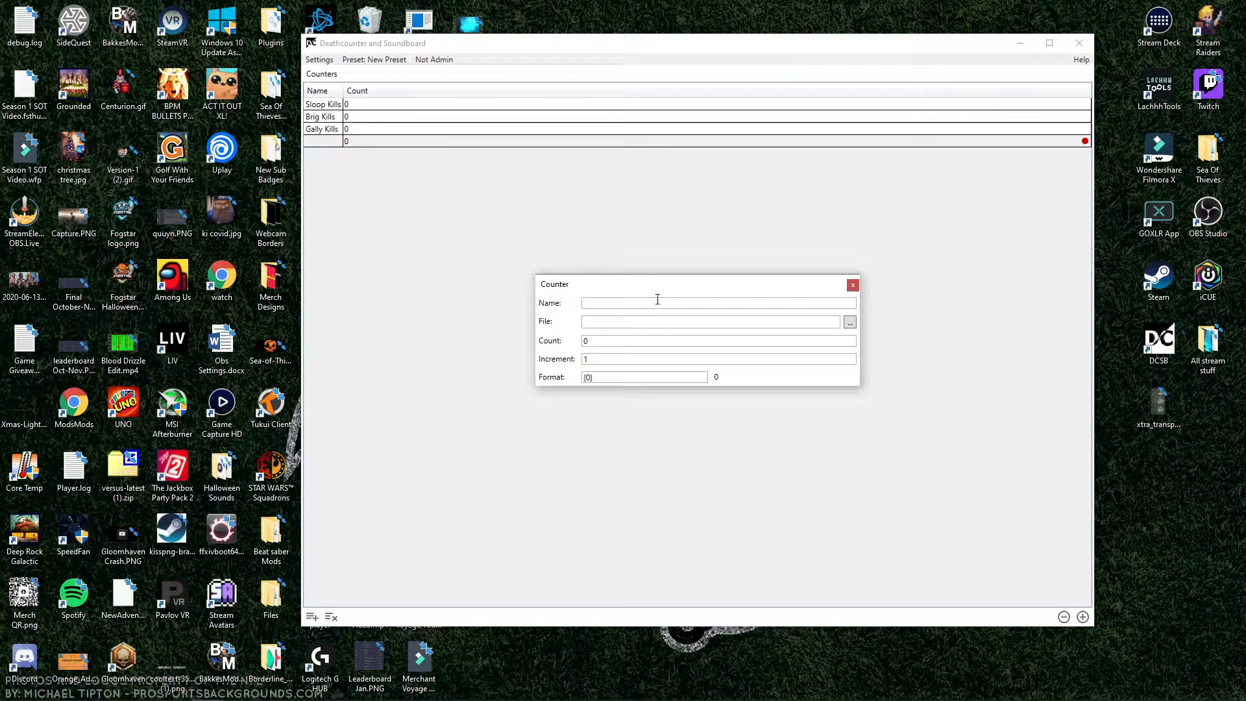
{"action": "type", "text": "Test"}
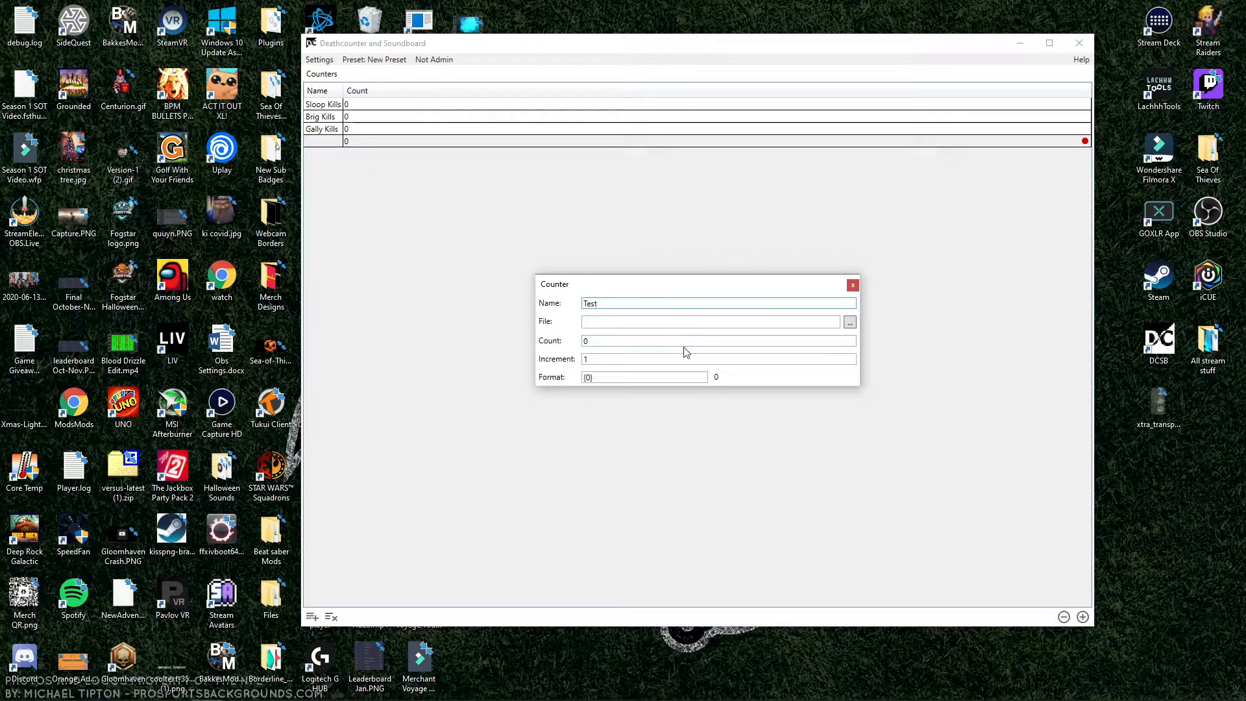
{"action": "left_click", "coordinate": [849, 321]}
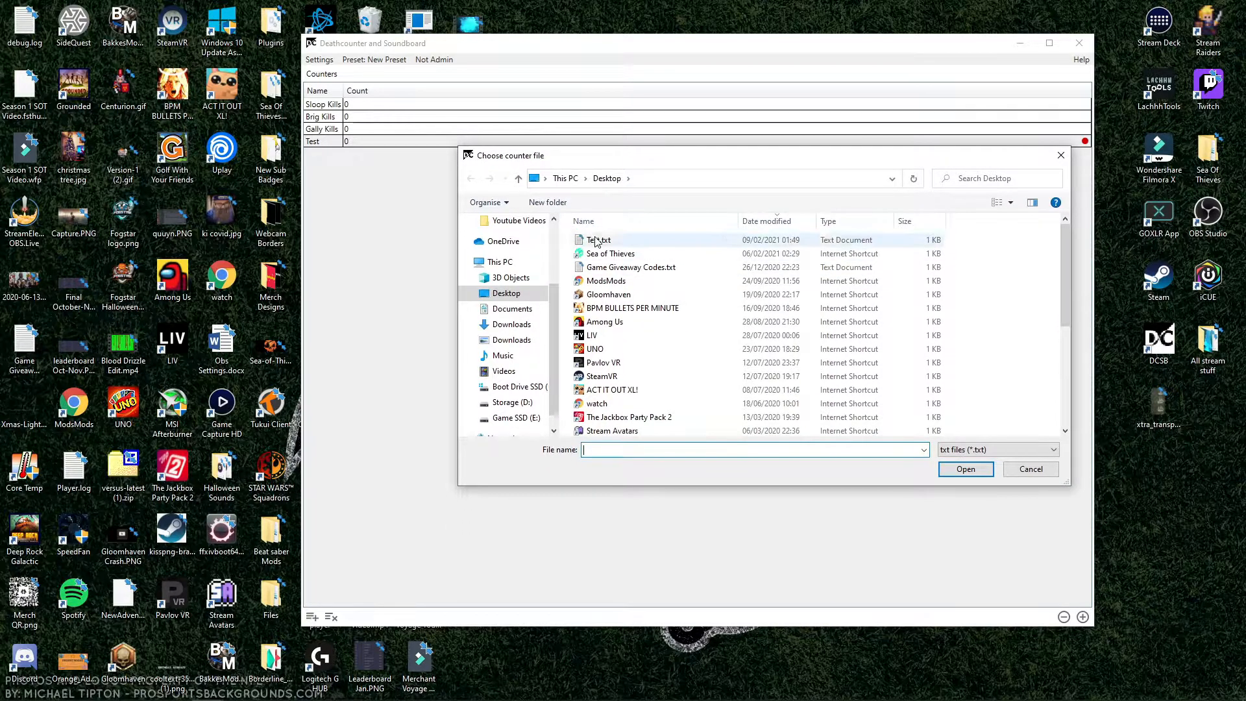
{"action": "left_click", "coordinate": [598, 239]}
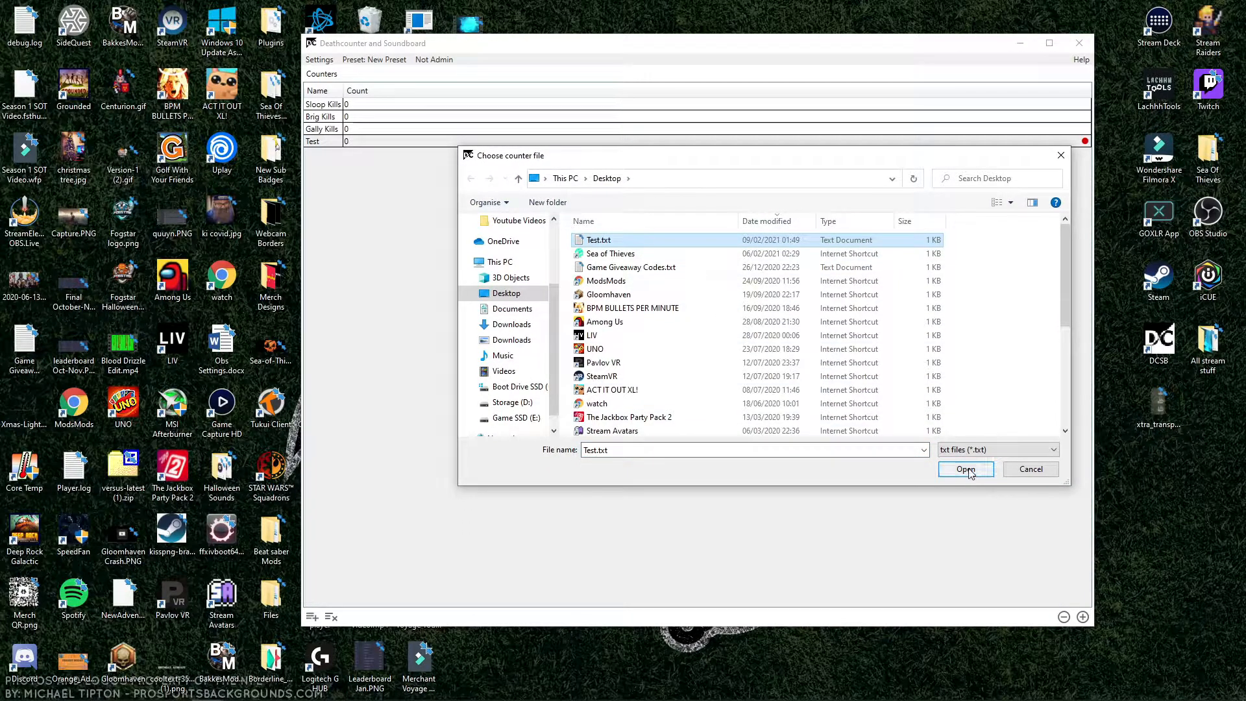
{"action": "mouse_move", "coordinate": [946, 468]}
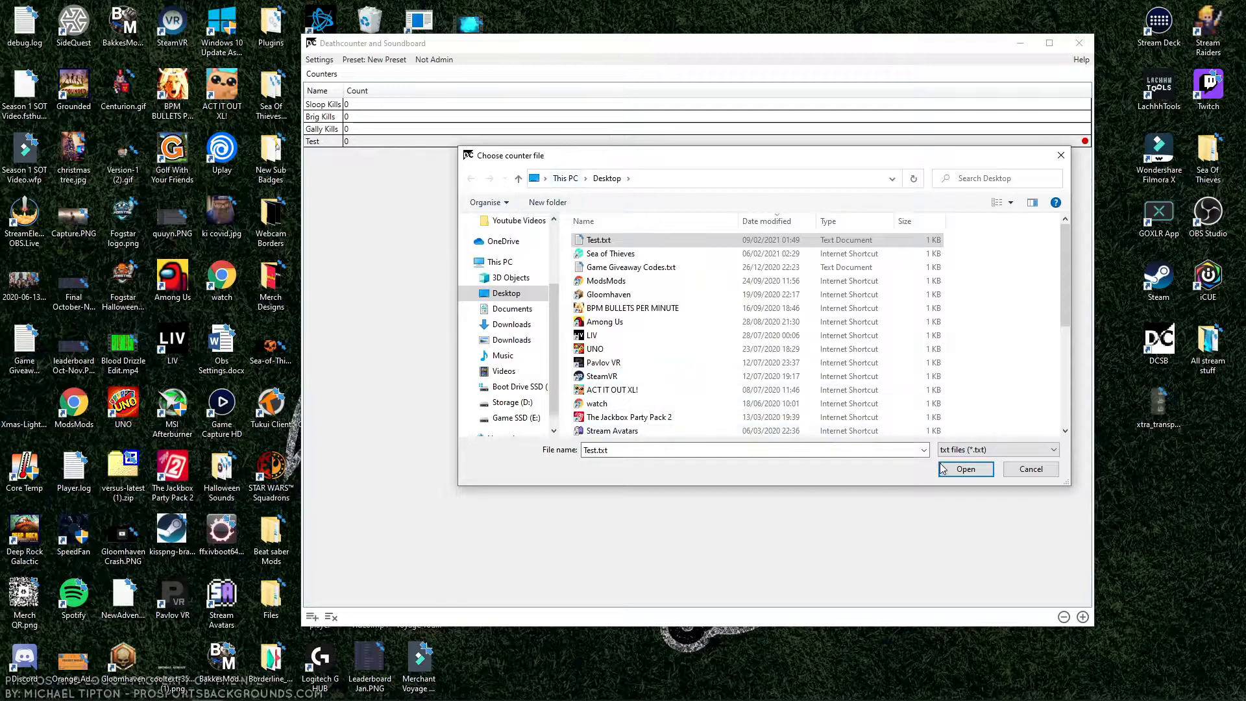
{"action": "left_click", "coordinate": [964, 469]}
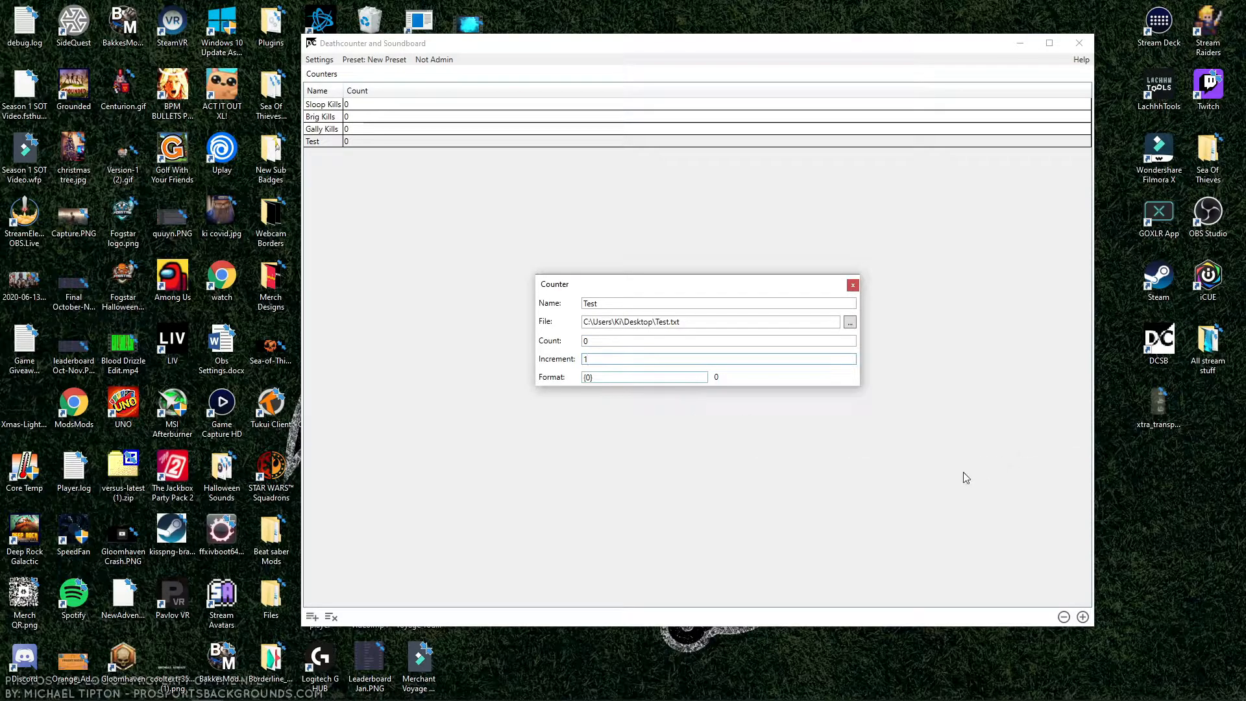
{"action": "mouse_move", "coordinate": [938, 491]}
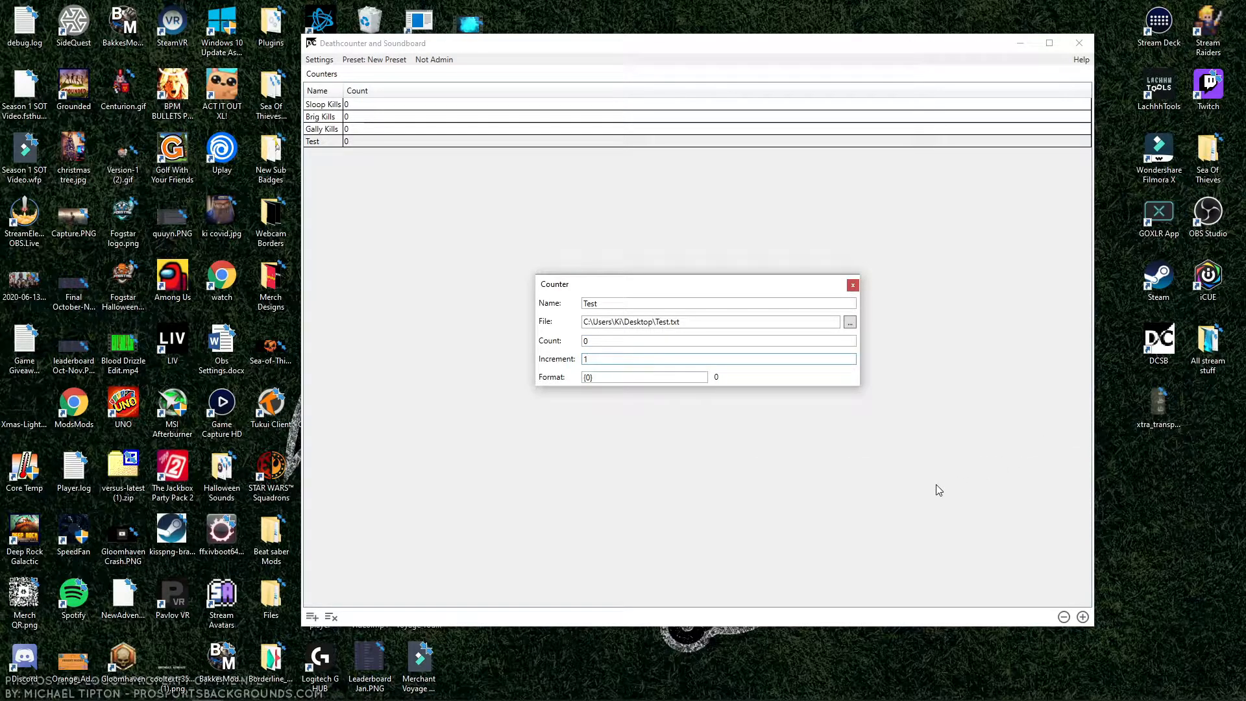
Set the counter's increment value and select the Test counter in the list.
{"action": "left_click", "coordinate": [717, 358]}
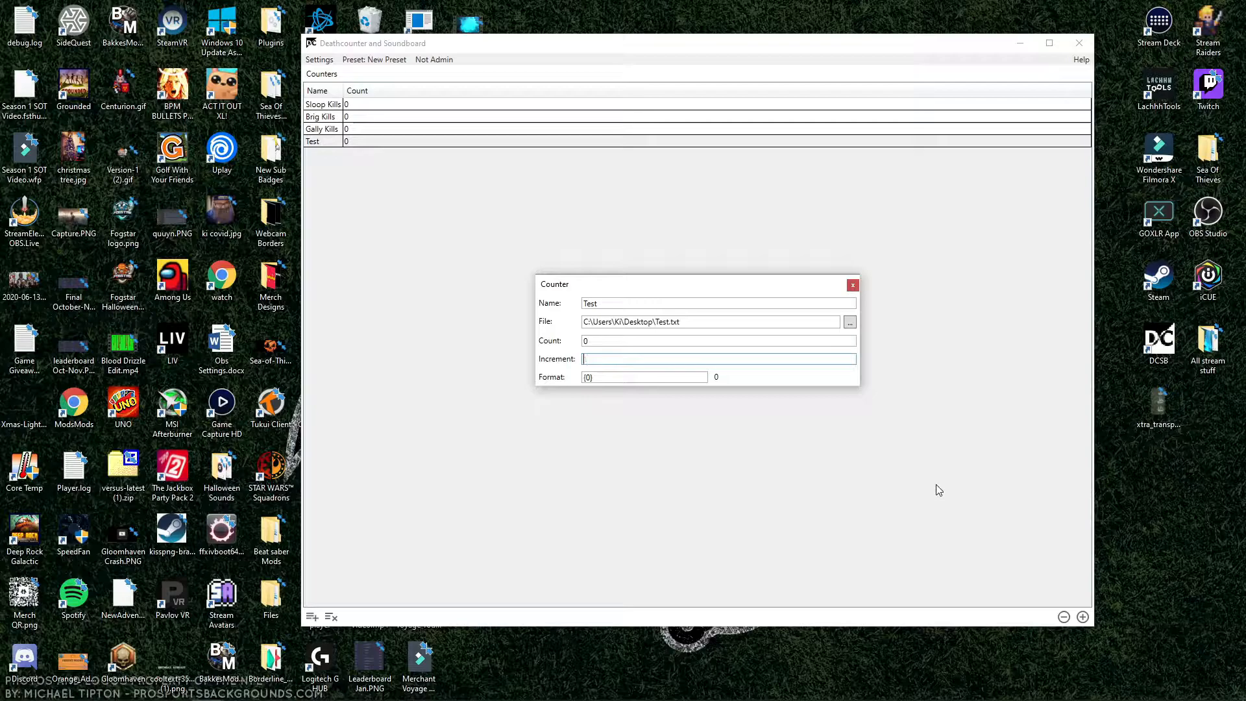
{"action": "type", "text": "2"}
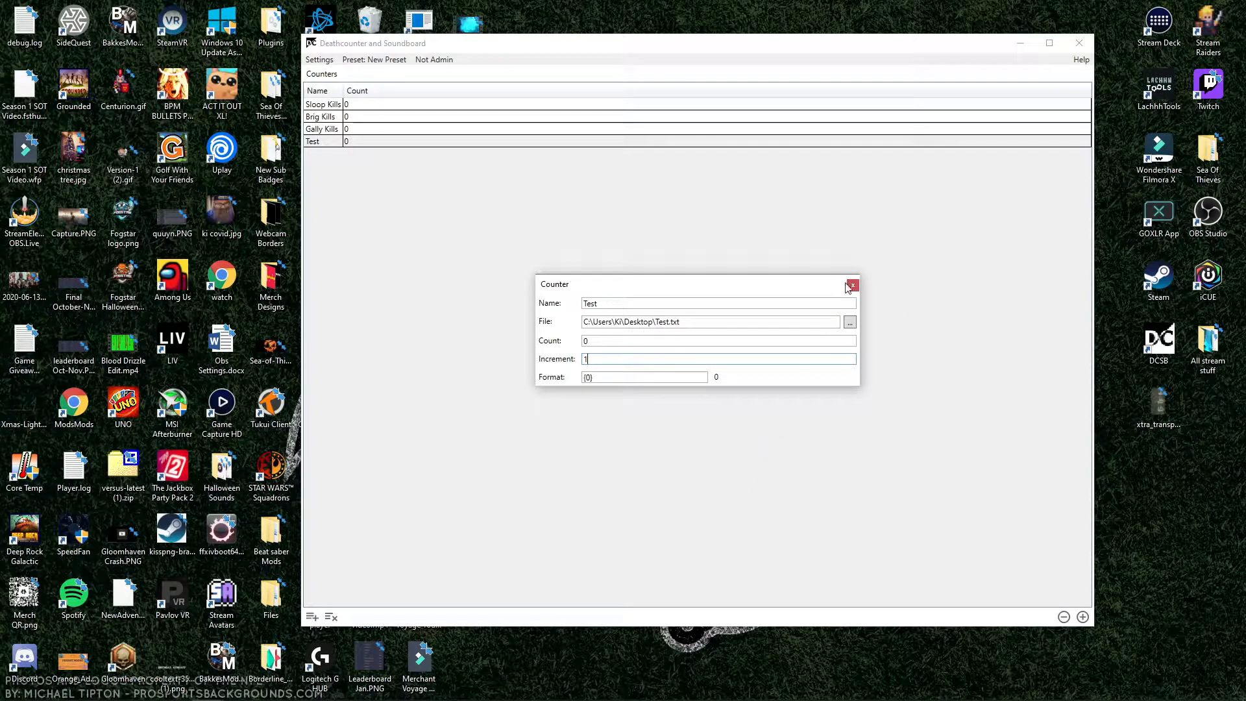
{"action": "left_click", "coordinate": [851, 284]}
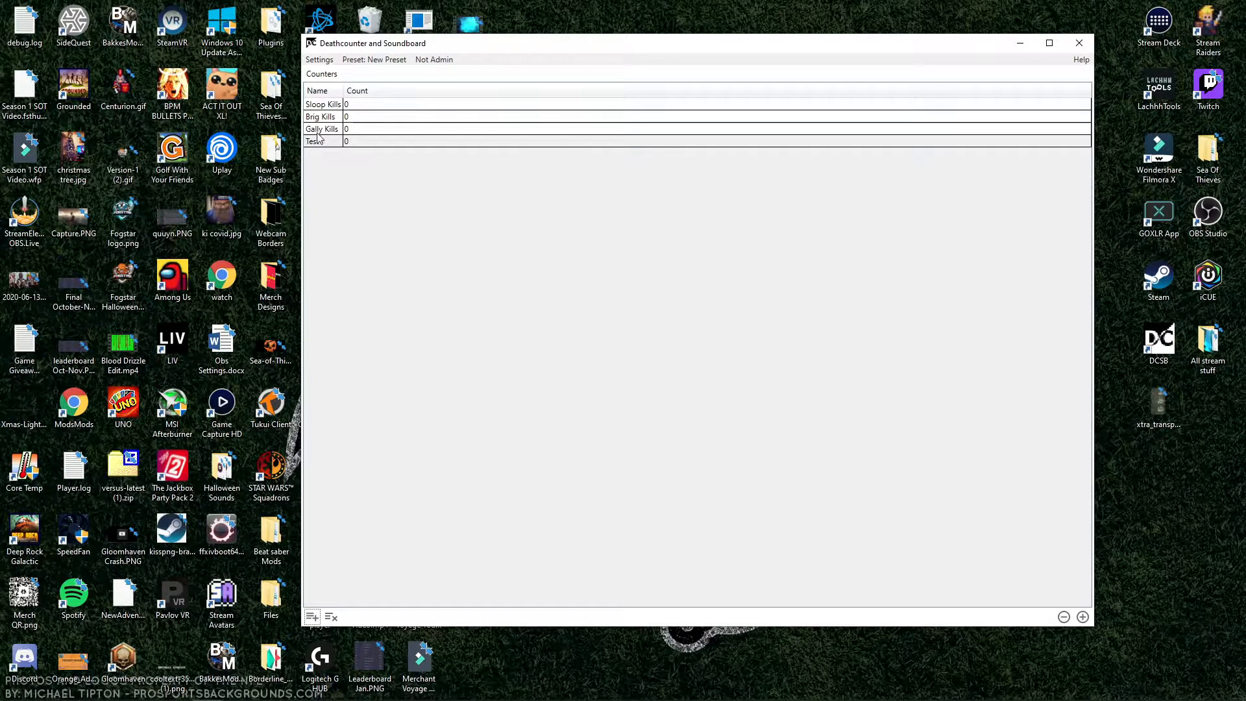
{"action": "left_click", "coordinate": [318, 142]}
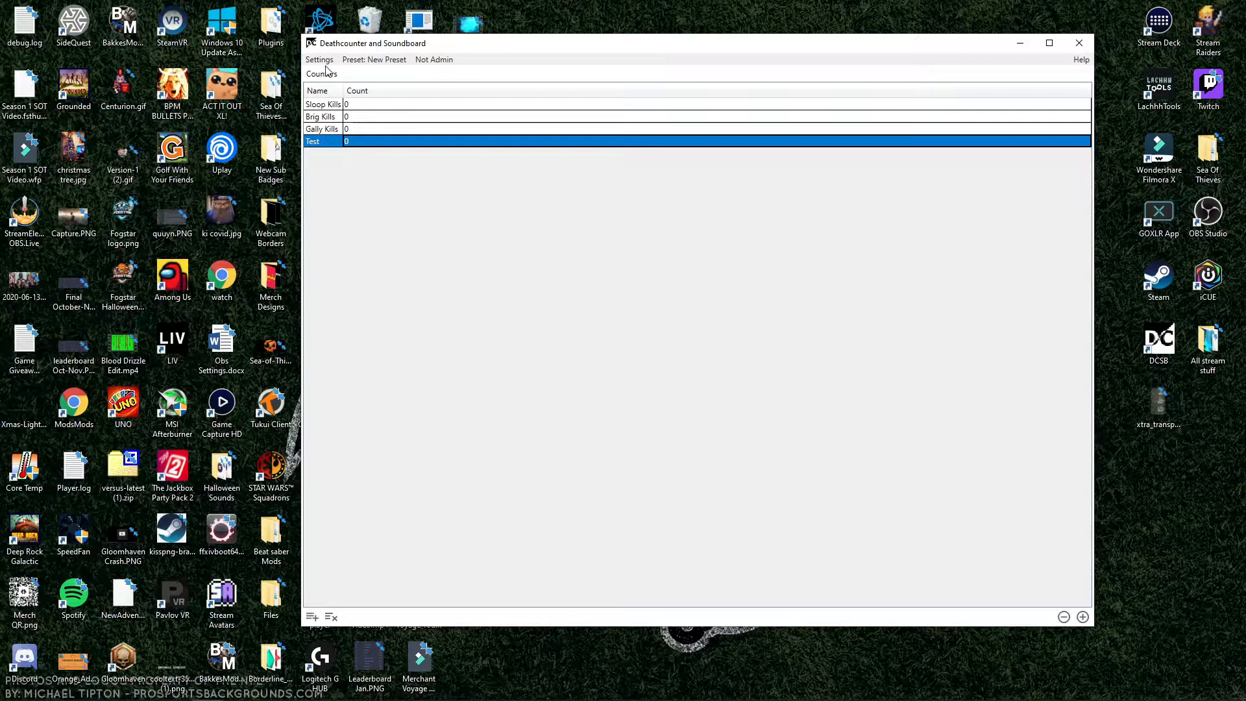
Review the counter hotkeys: Multiply next, Add increment, Subtract decrement, Insert reset.
{"action": "left_click", "coordinate": [319, 59]}
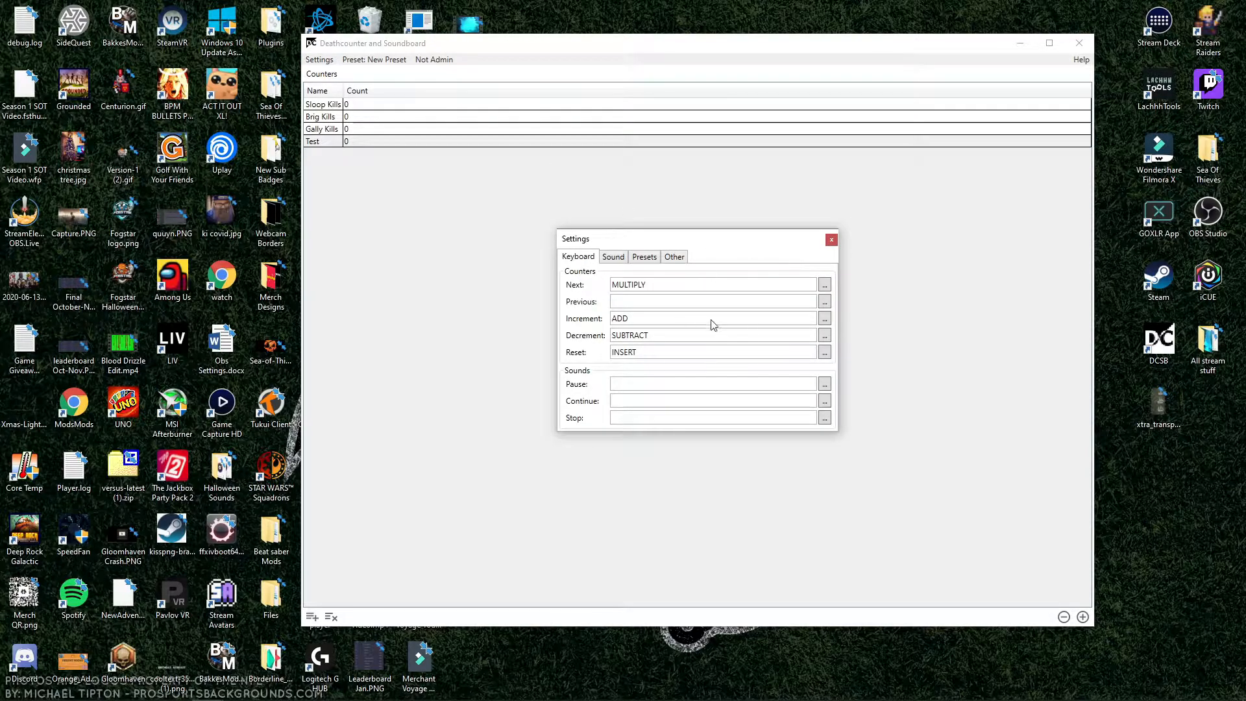
{"action": "mouse_move", "coordinate": [620, 329]}
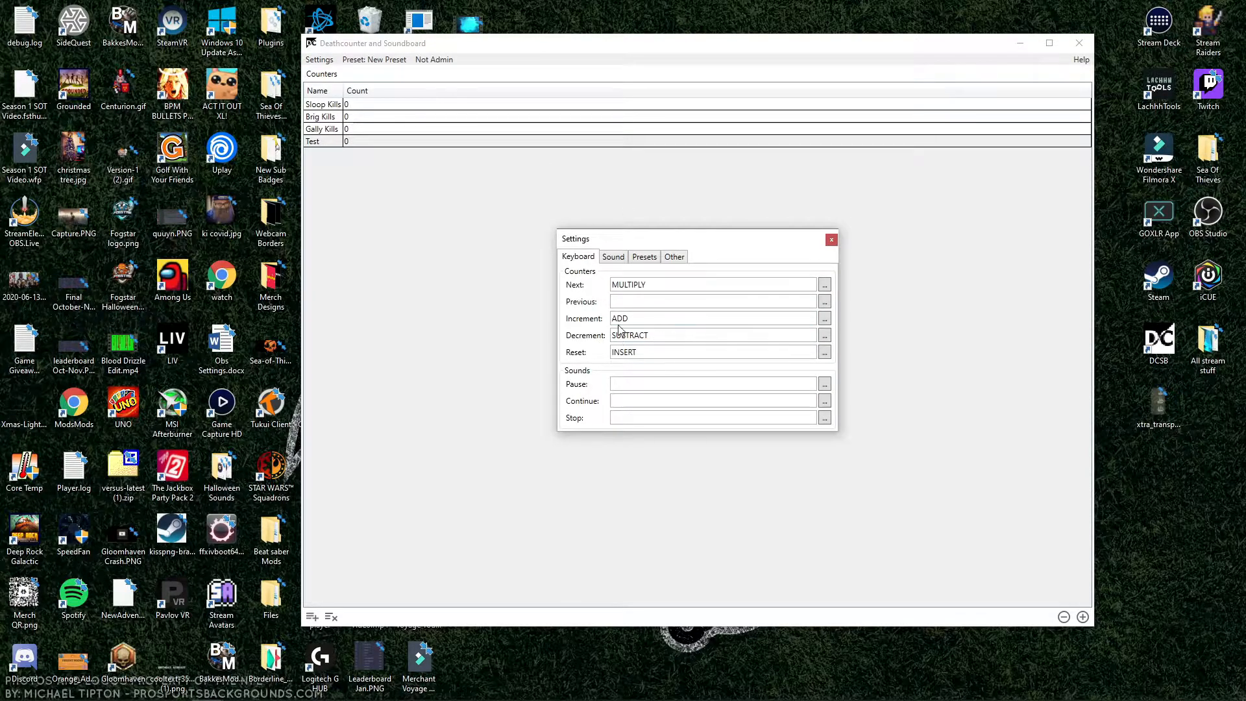
{"action": "mouse_move", "coordinate": [649, 328]}
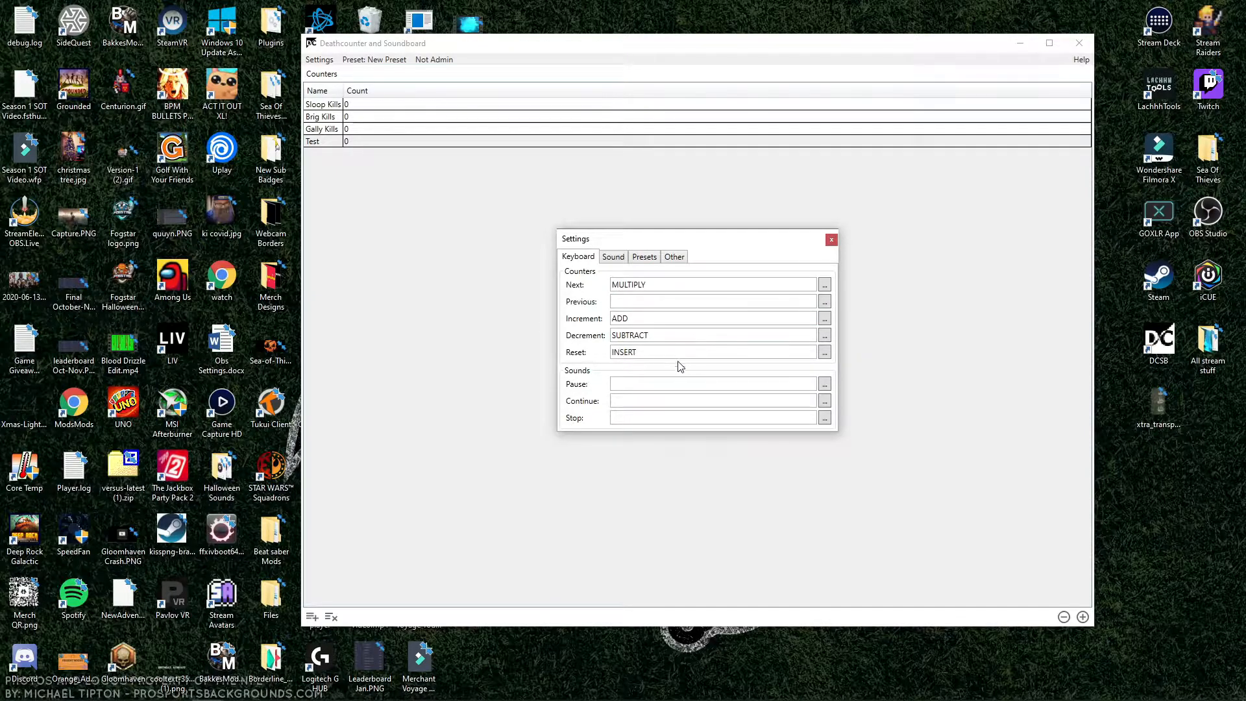
{"action": "mouse_move", "coordinate": [698, 463]}
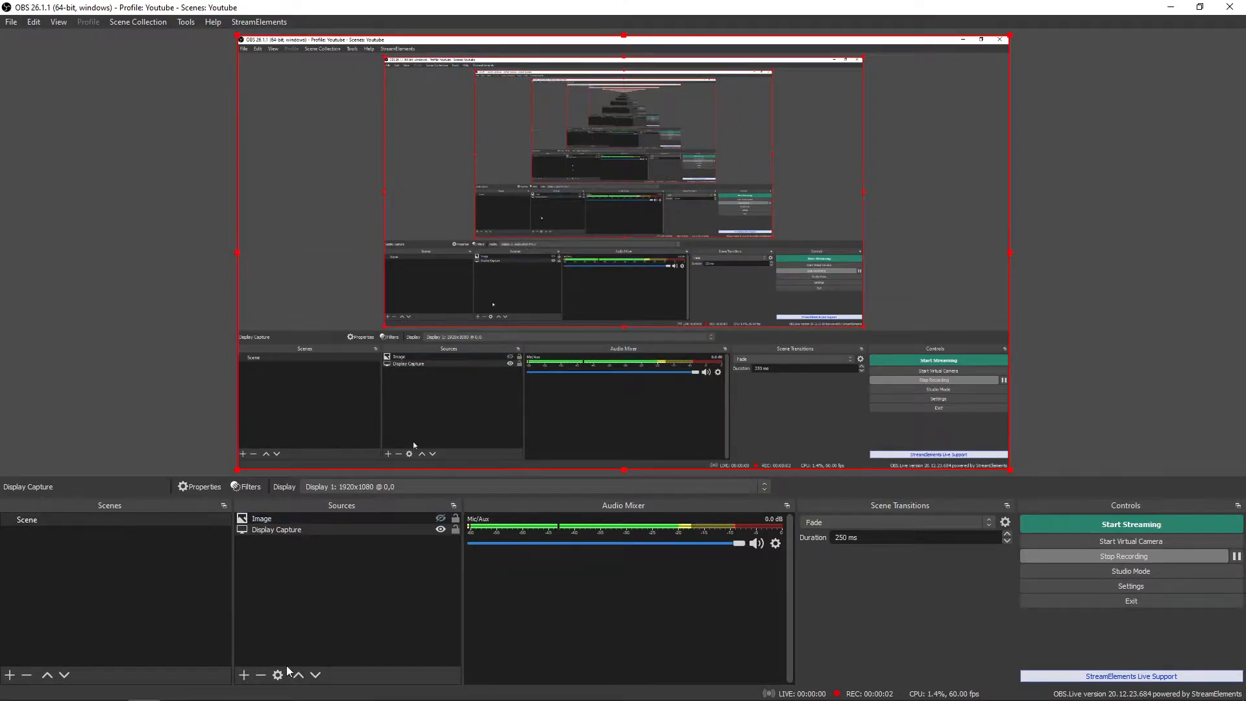
Add a Text (GDI+) source named Test to the OBS scene.
{"action": "left_click", "coordinate": [244, 675]}
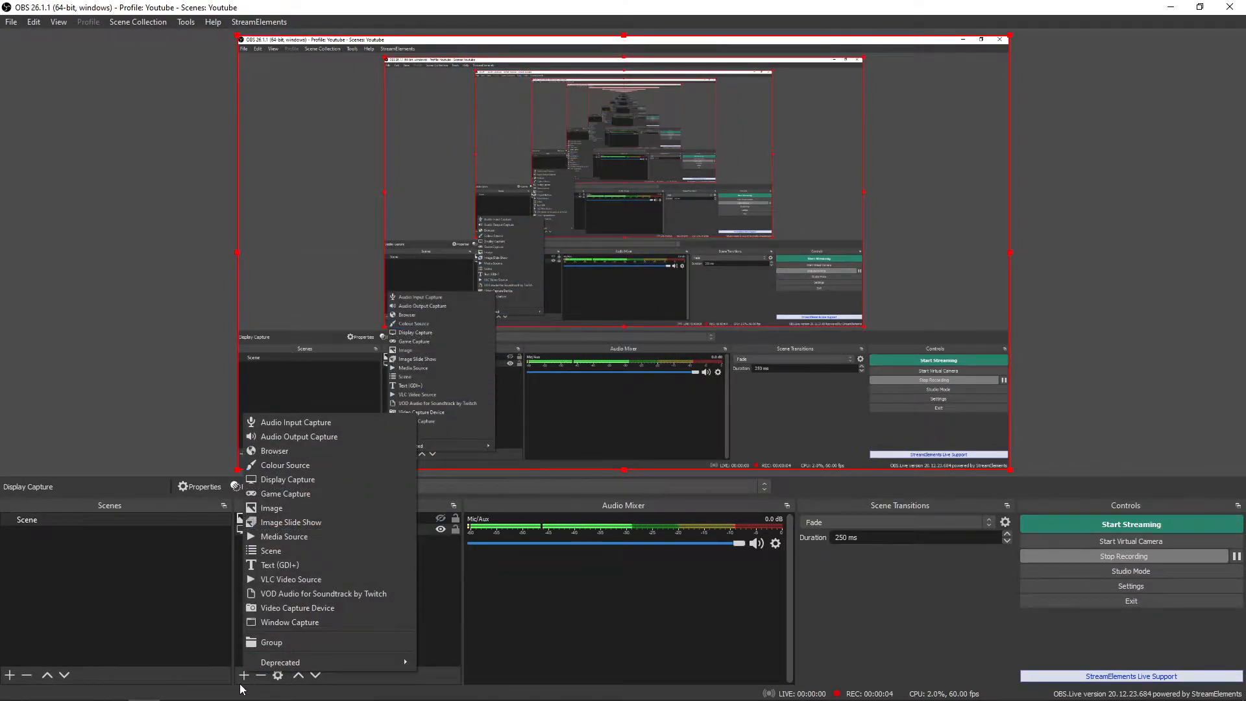
{"action": "left_click", "coordinate": [271, 507]}
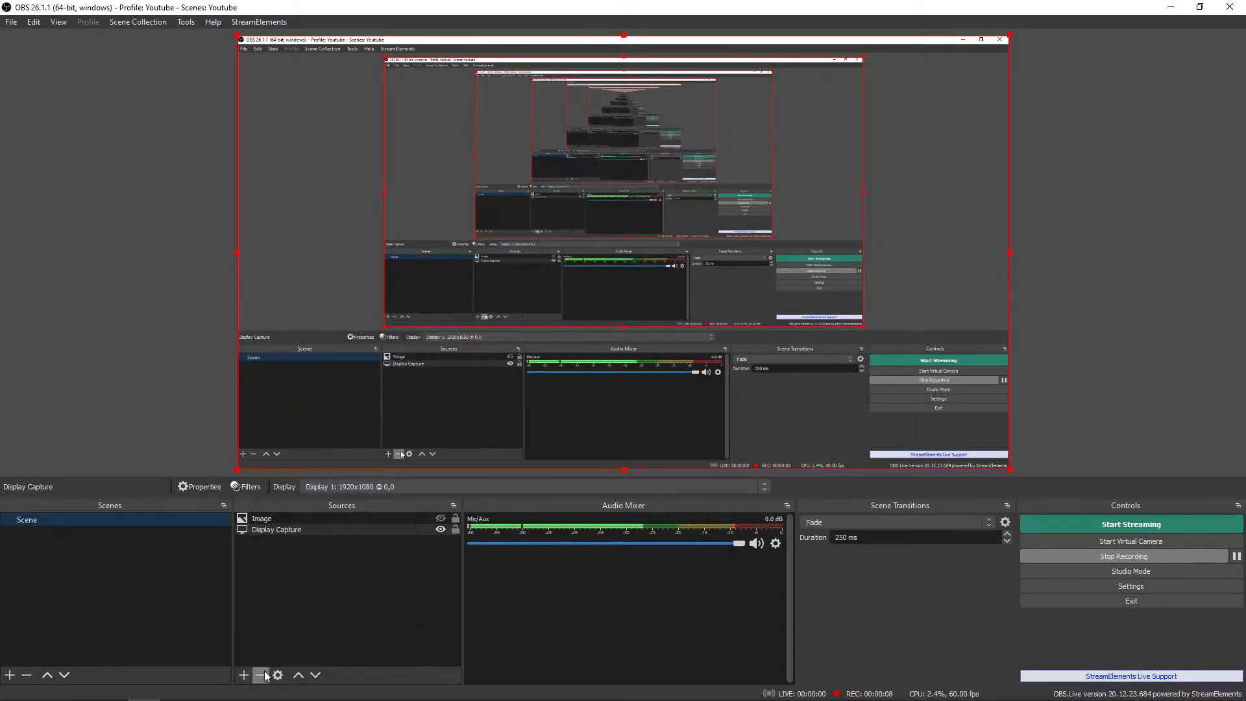
{"action": "left_click", "coordinate": [243, 674]}
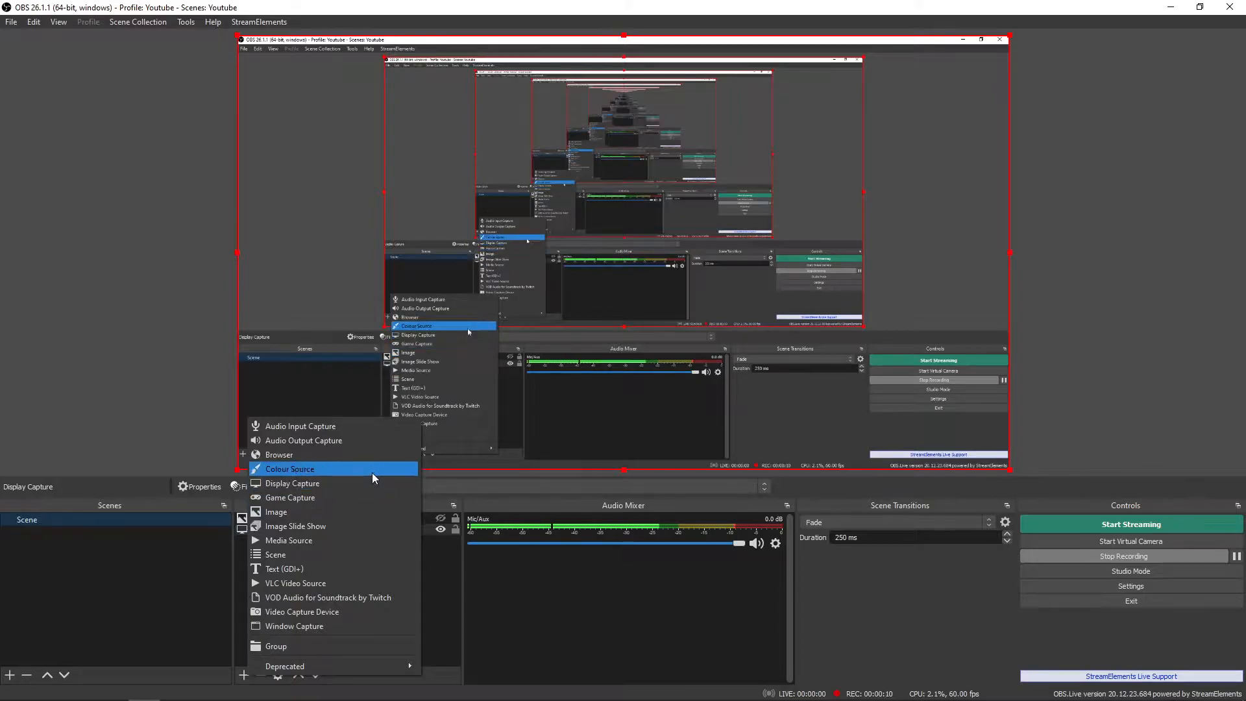
{"action": "left_click", "coordinate": [289, 469]}
{"action": "type", "text": "Test"}
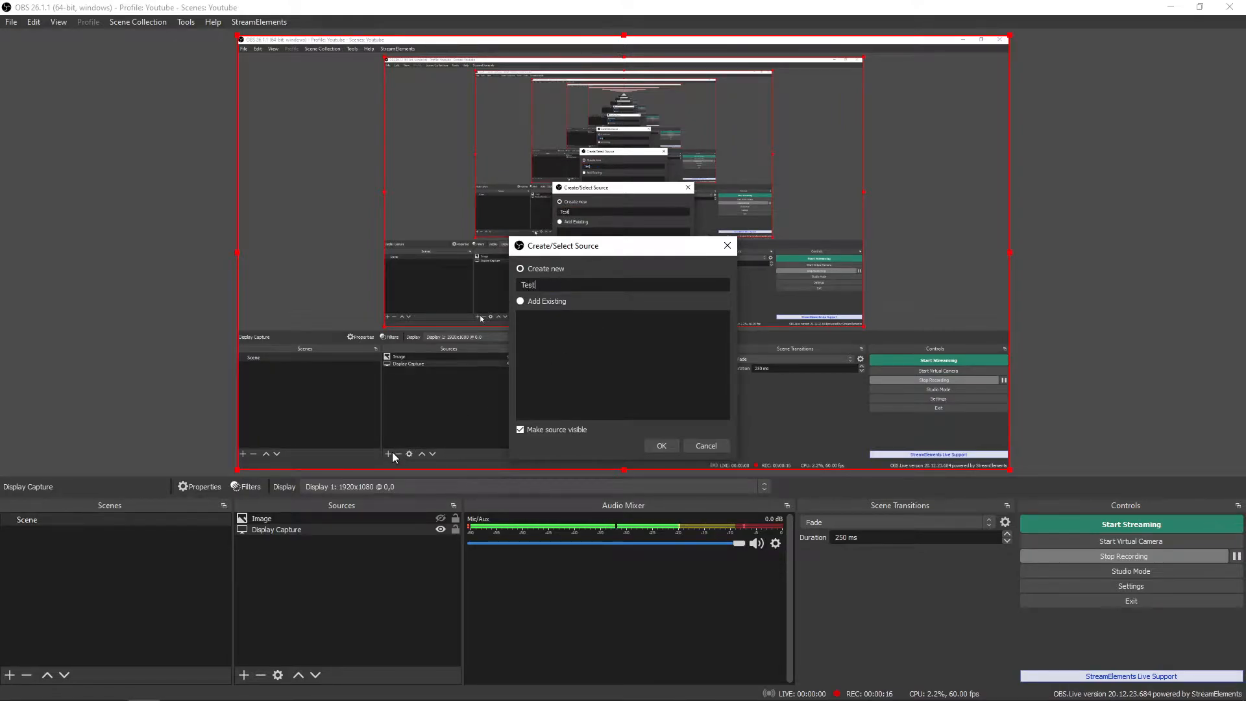
{"action": "left_click", "coordinate": [661, 445]}
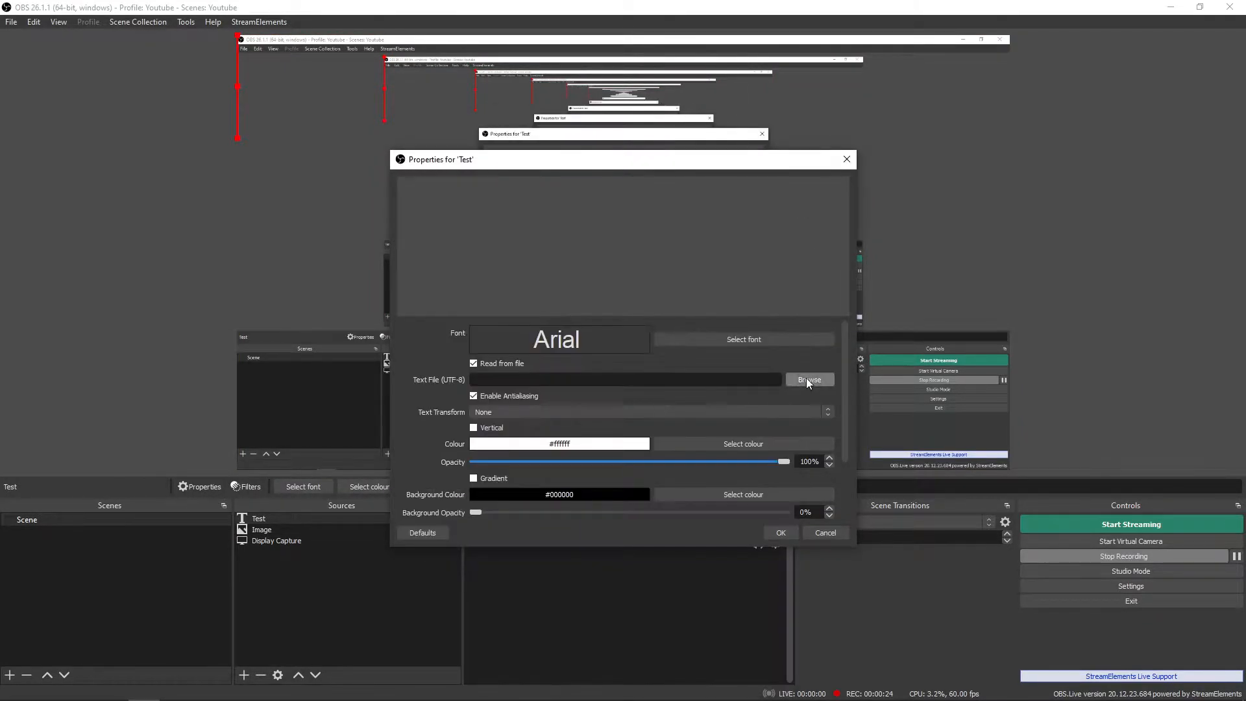
Point the Test text source at Desktop Test.txt, leaving the font unchanged.
{"action": "left_click", "coordinate": [808, 379]}
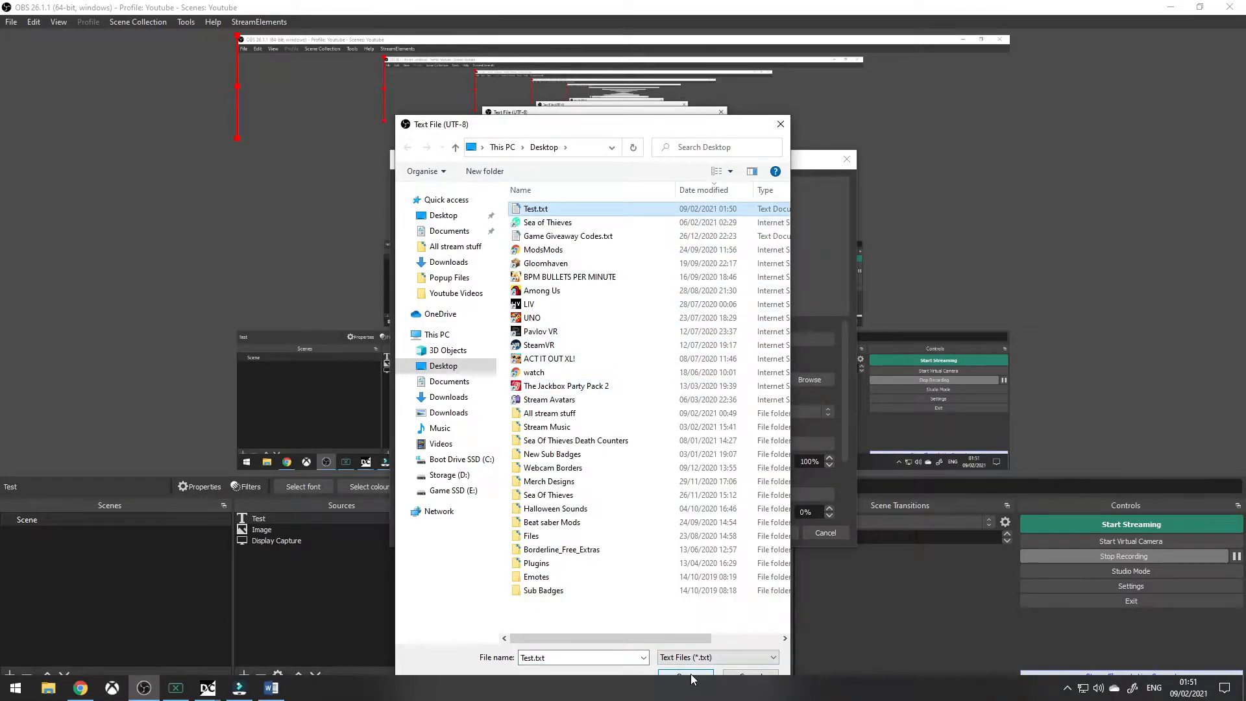
{"action": "left_click", "coordinate": [683, 675]}
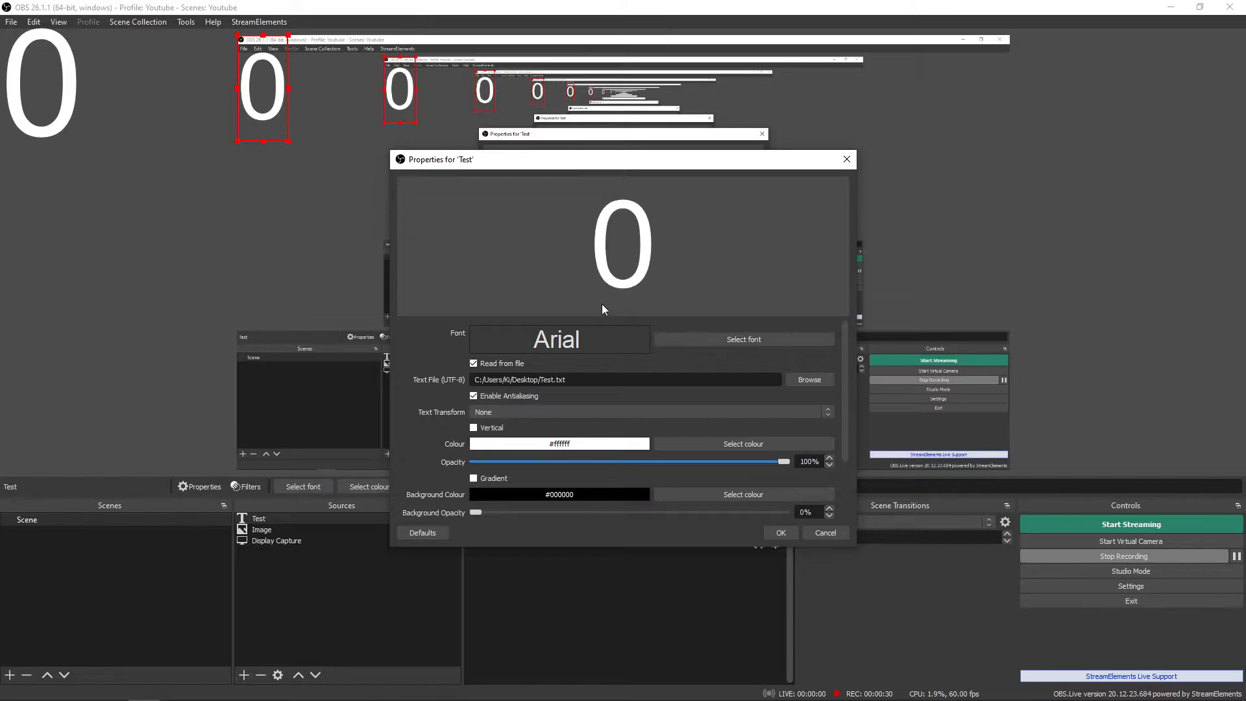
{"action": "mouse_move", "coordinate": [769, 342]}
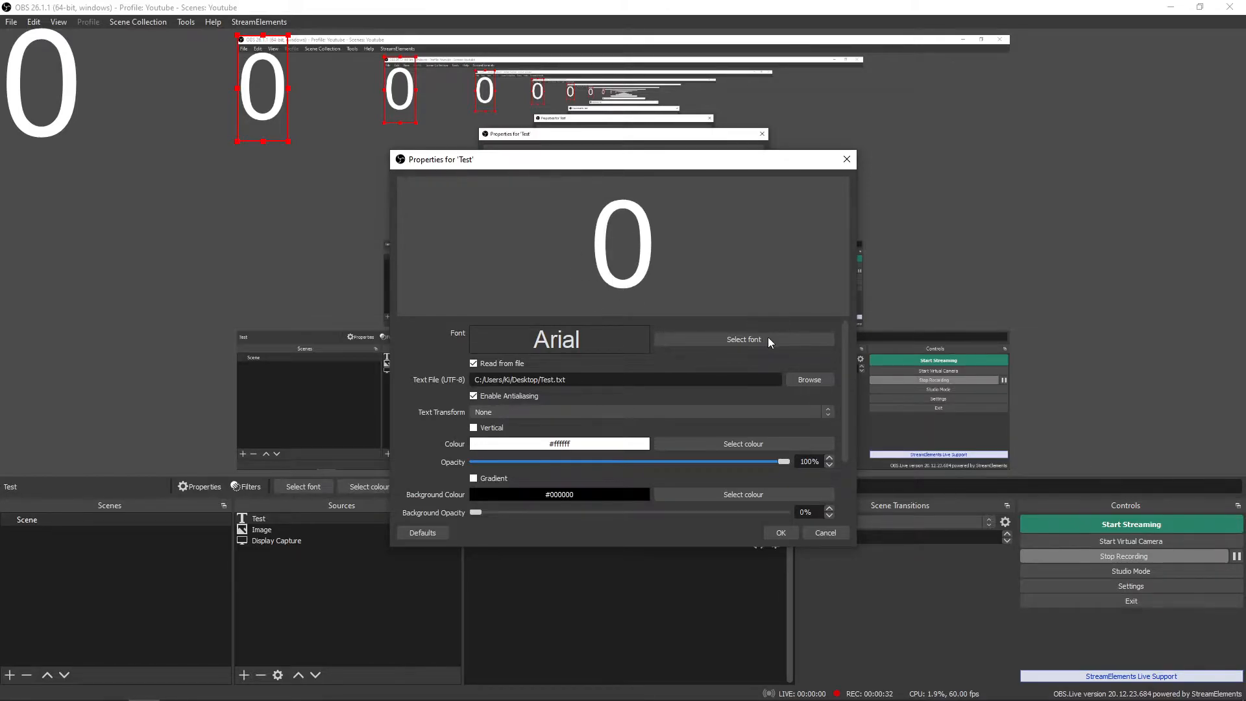
{"action": "left_click", "coordinate": [742, 339]}
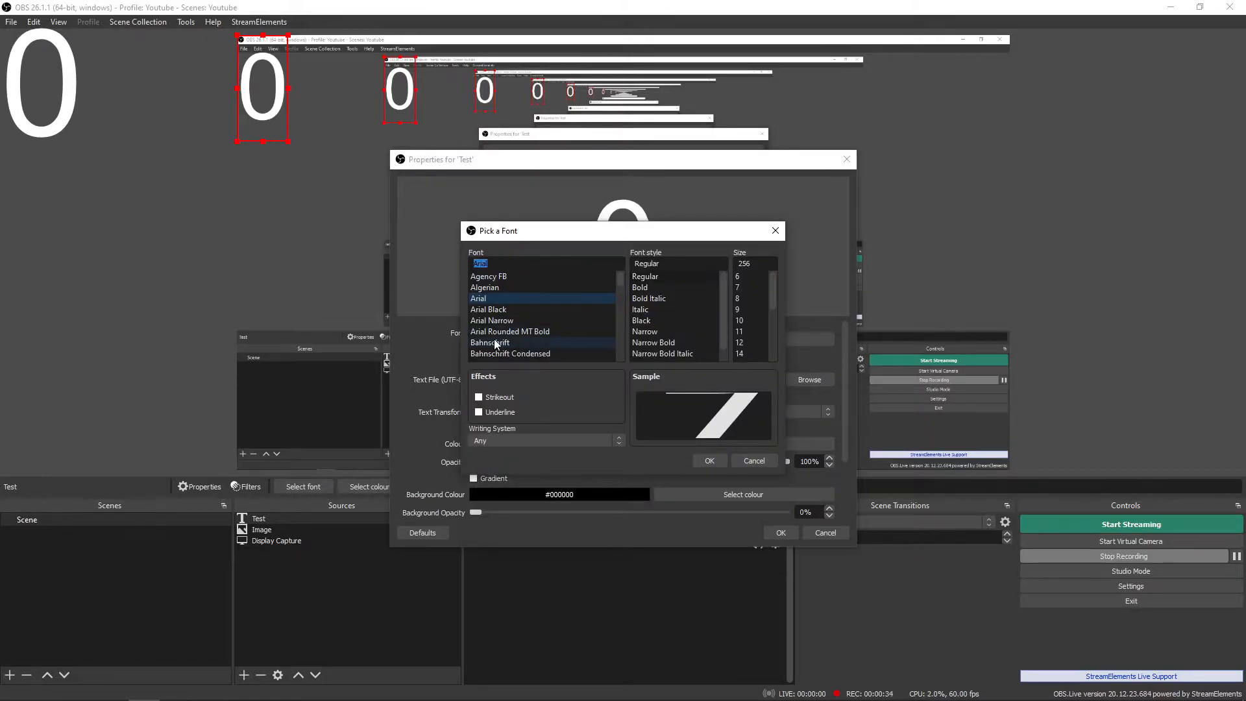
{"action": "left_click", "coordinate": [489, 308]}
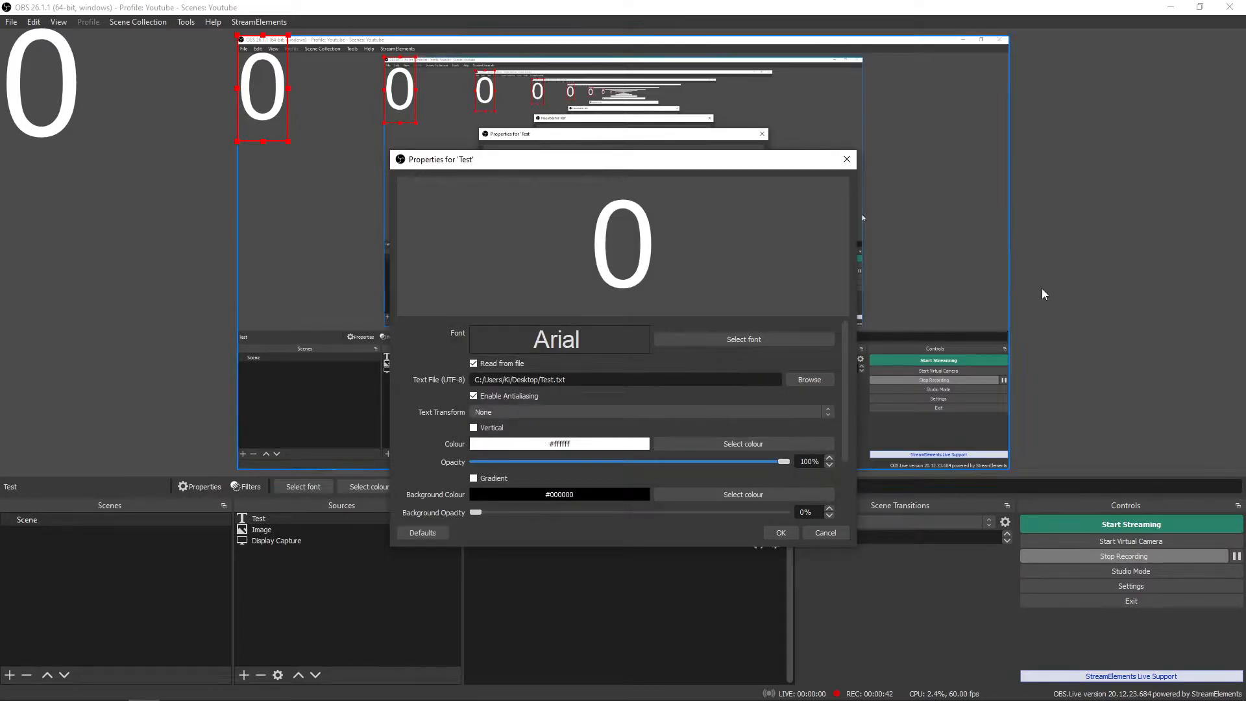
Review the remaining text properties and confirm, showing a large 0 in the scene.
{"action": "scroll", "scroll_direction": "down", "scroll_amount": 3}
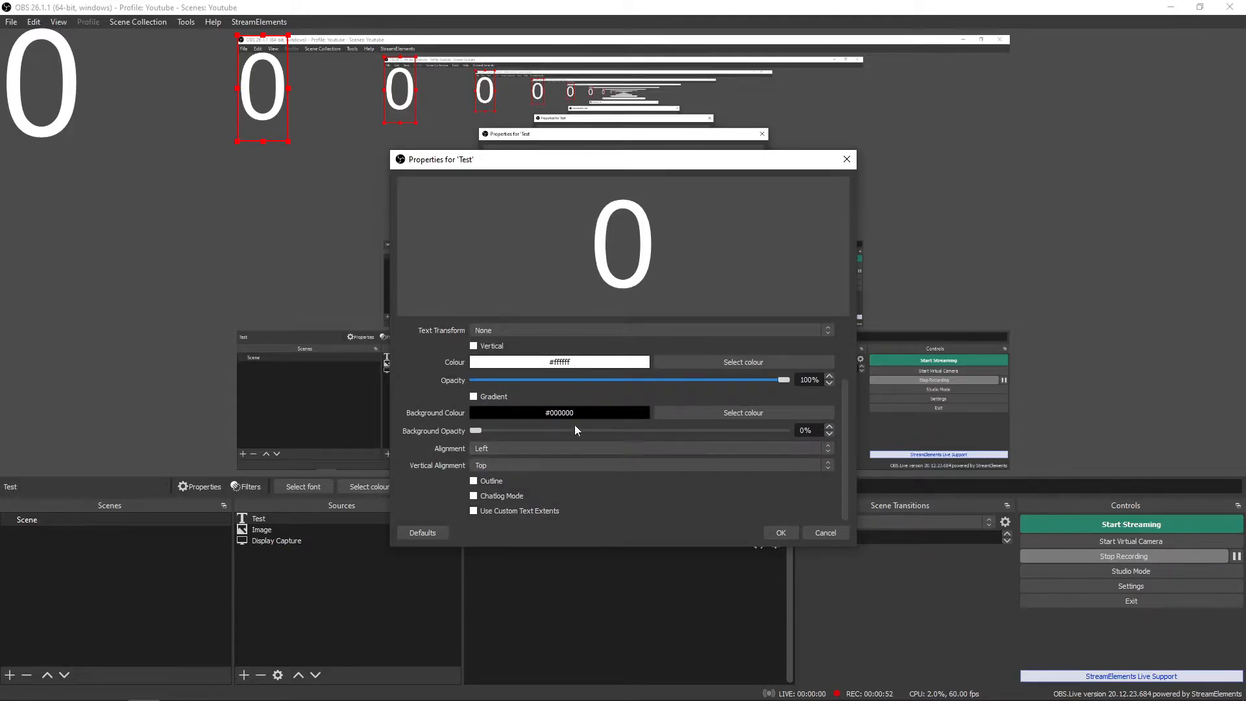
{"action": "left_click", "coordinate": [474, 364]}
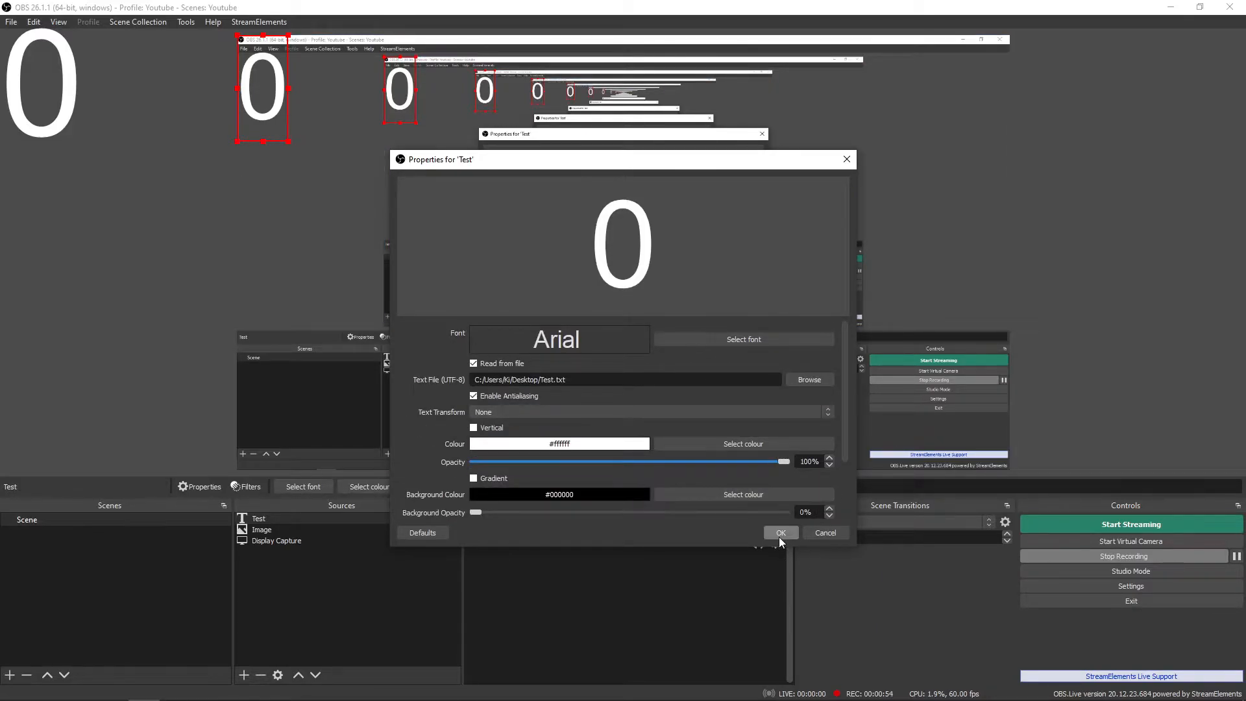
{"action": "left_click", "coordinate": [777, 532]}
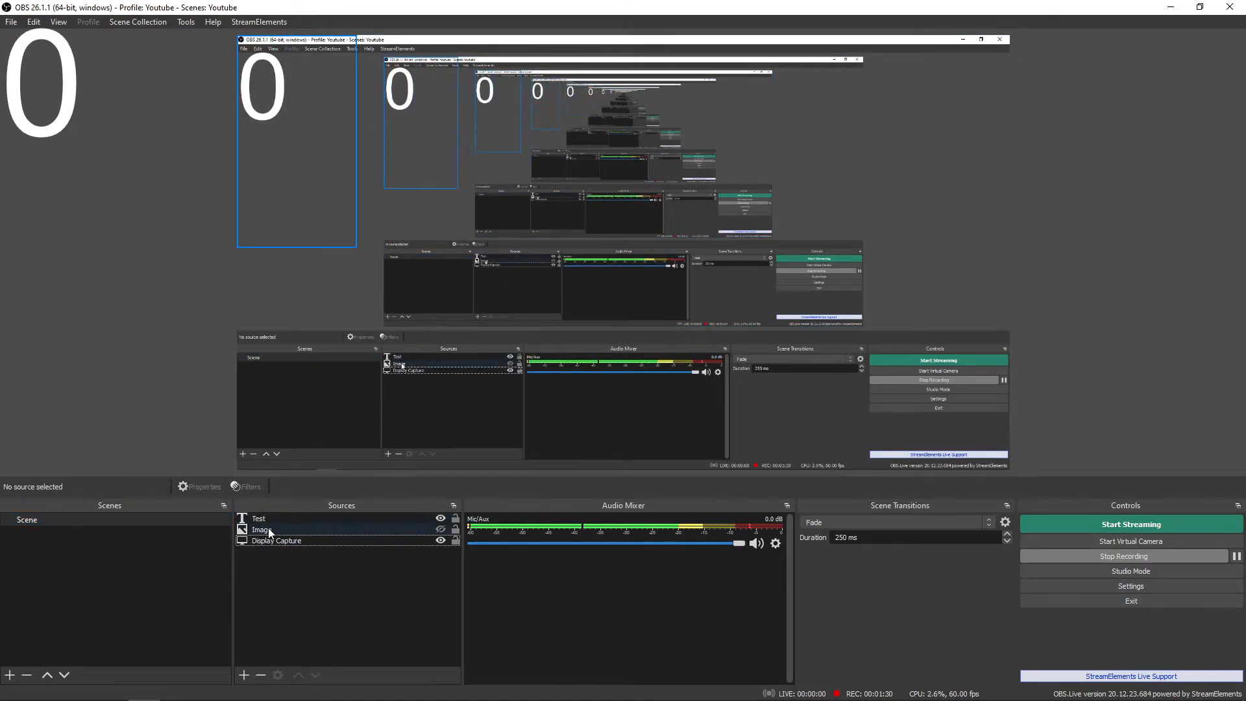
Select the Image source so the sailing-ships picture sits beside the 0 counter.
{"action": "left_click", "coordinate": [261, 529]}
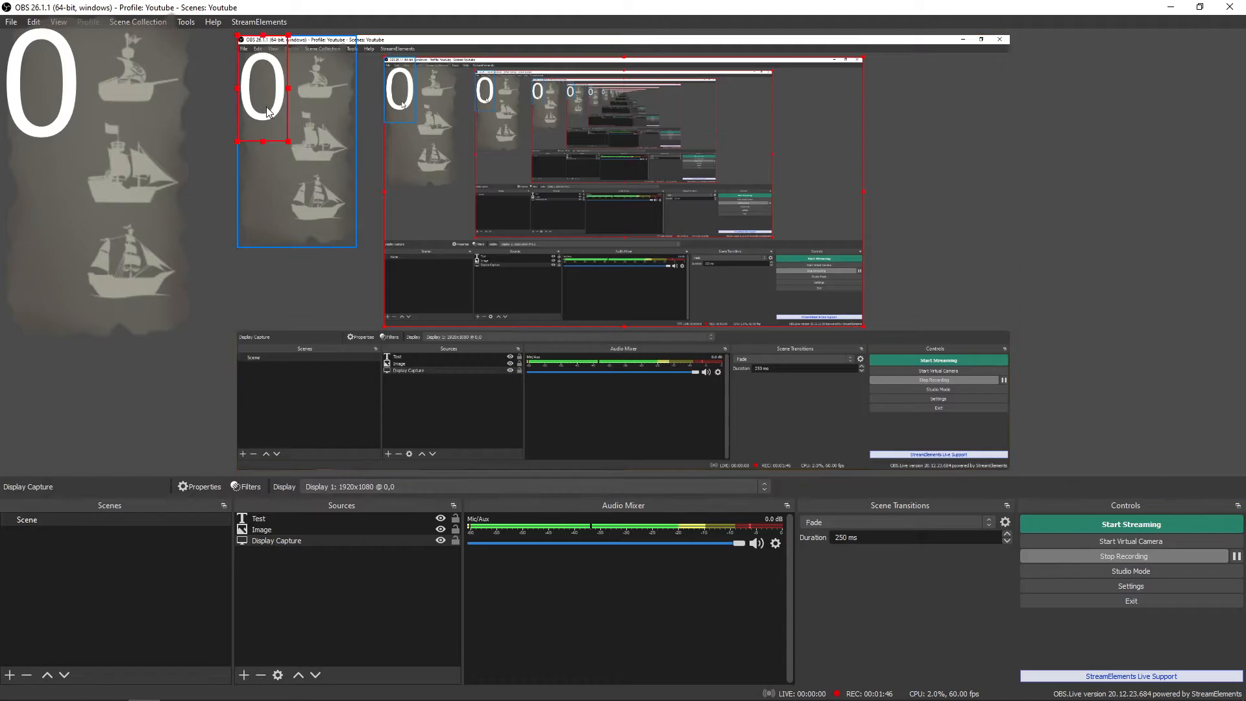
Select the counter number and increment it via the DCSB hotkey so it reads 1.
{"action": "left_click", "coordinate": [258, 518]}
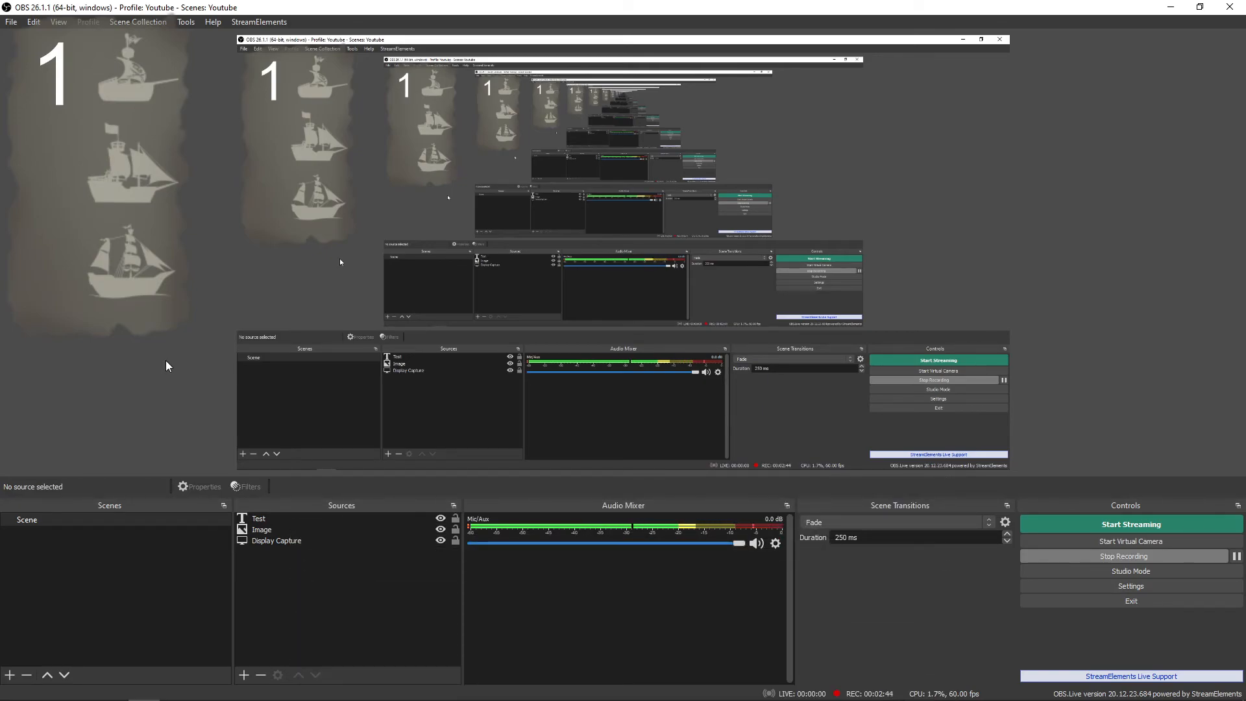
{"action": "mouse_move", "coordinate": [126, 354]}
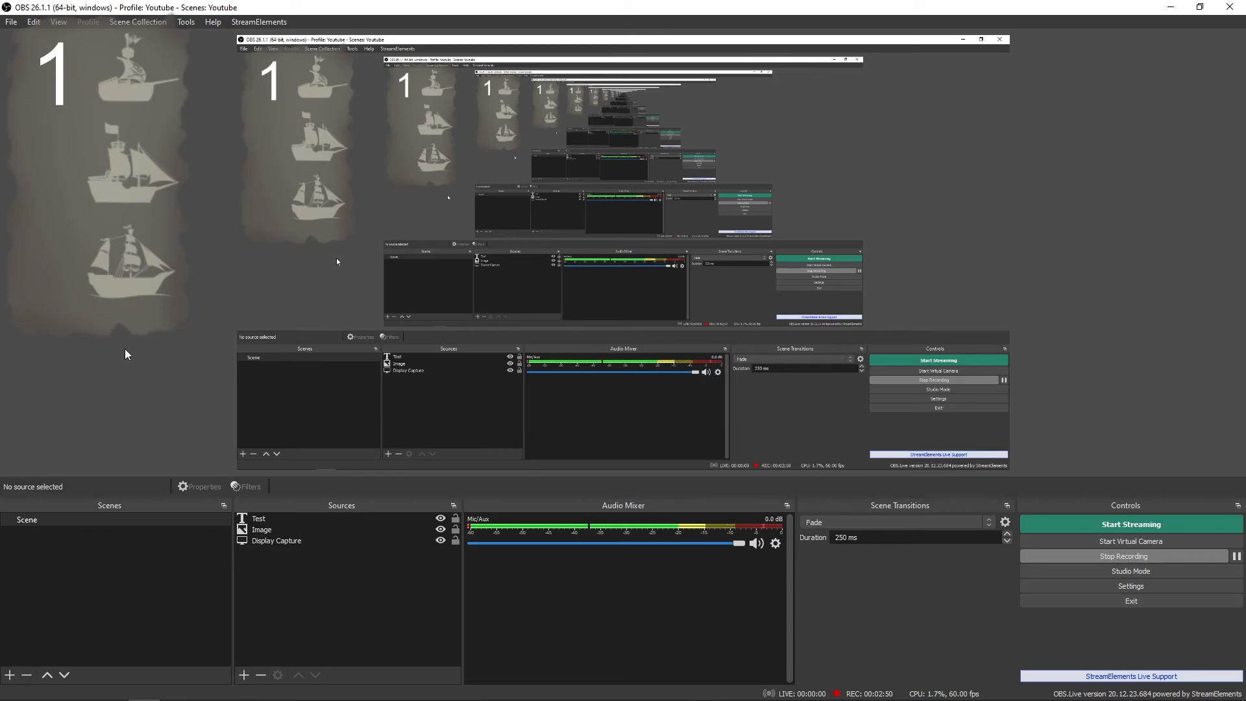